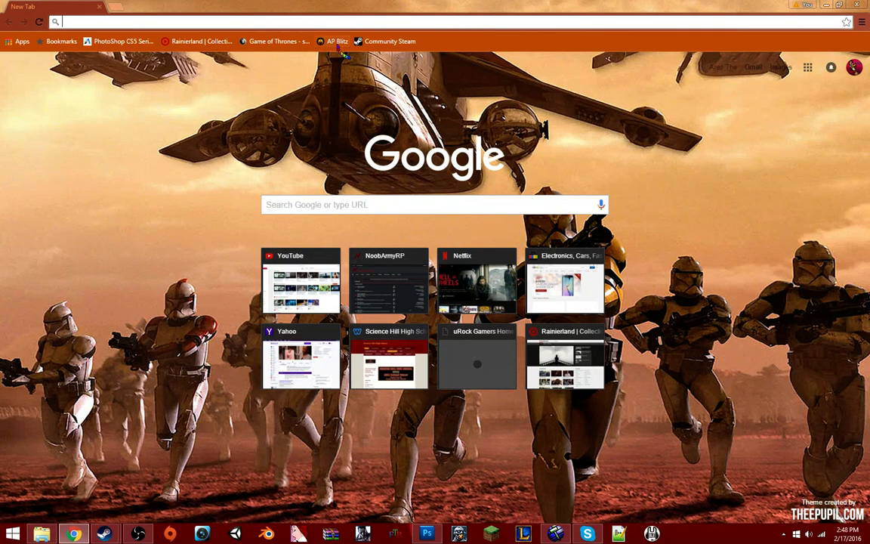
# Step: Search Google for "chicken" and pick a chicken picture from the results
pyautogui.write('chicken')
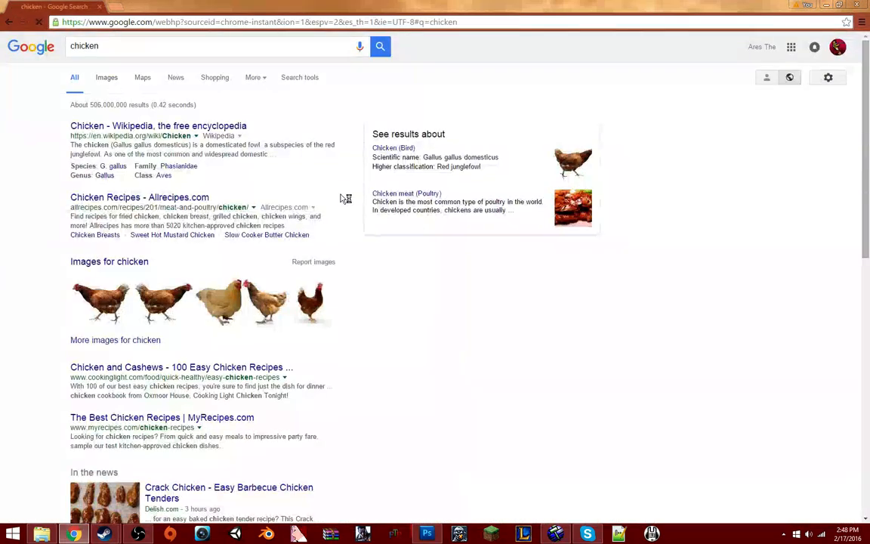
pyautogui.click(105, 77)
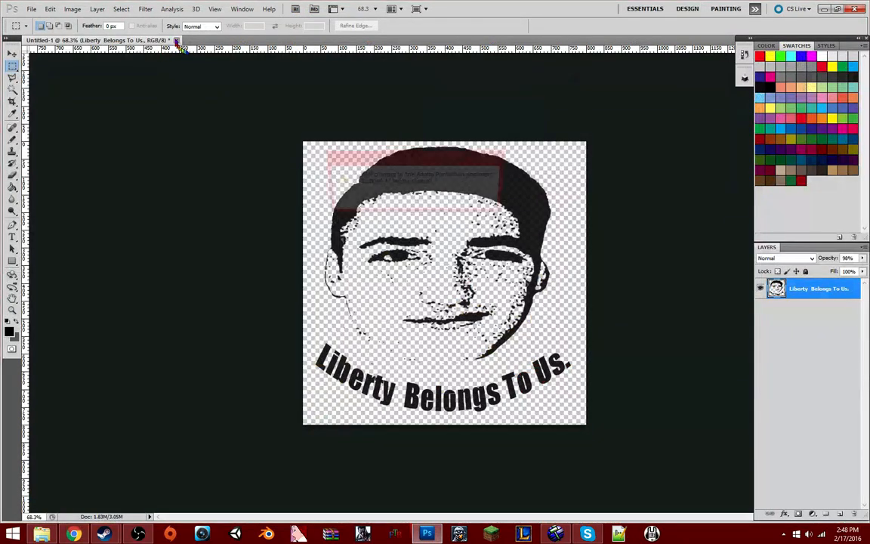
# Step: Create a new 400 px wide document with transparent background contents
pyautogui.click(32, 9)
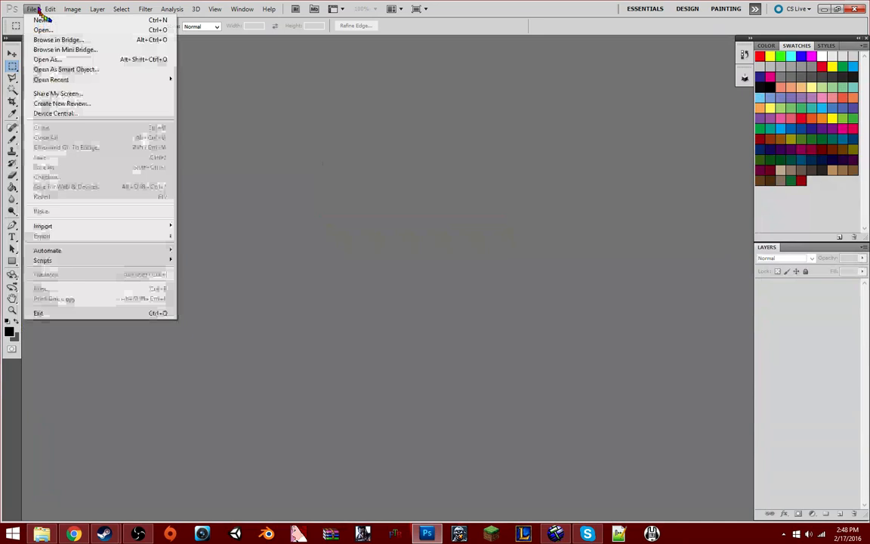
pyautogui.click(42, 21)
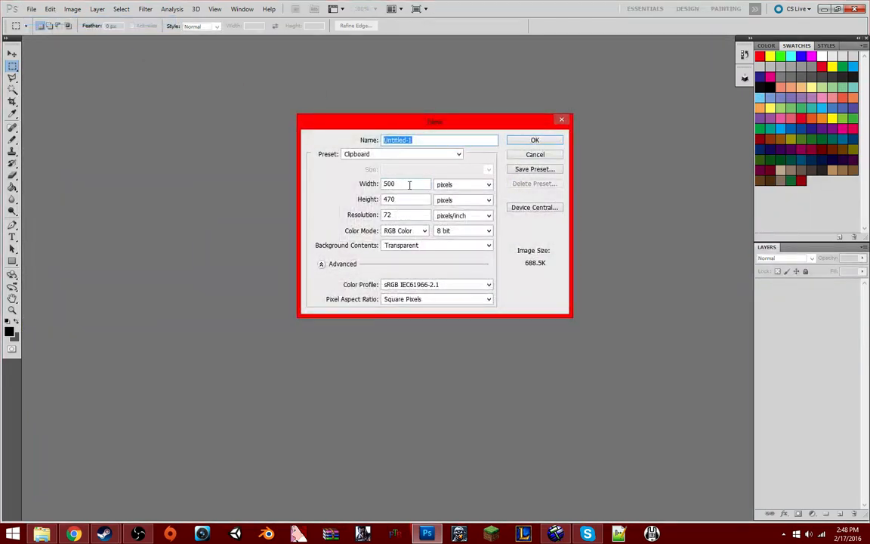
pyautogui.click(406, 184)
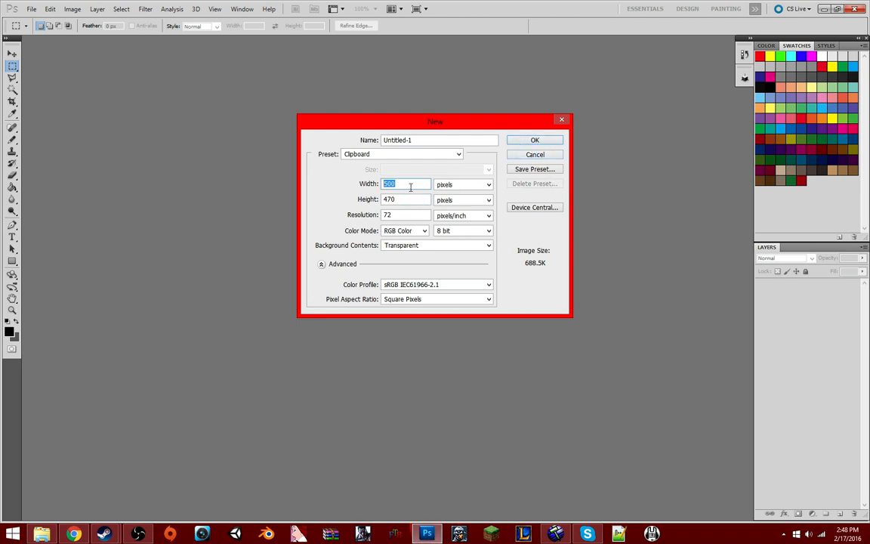
pyautogui.moveTo(406, 184)
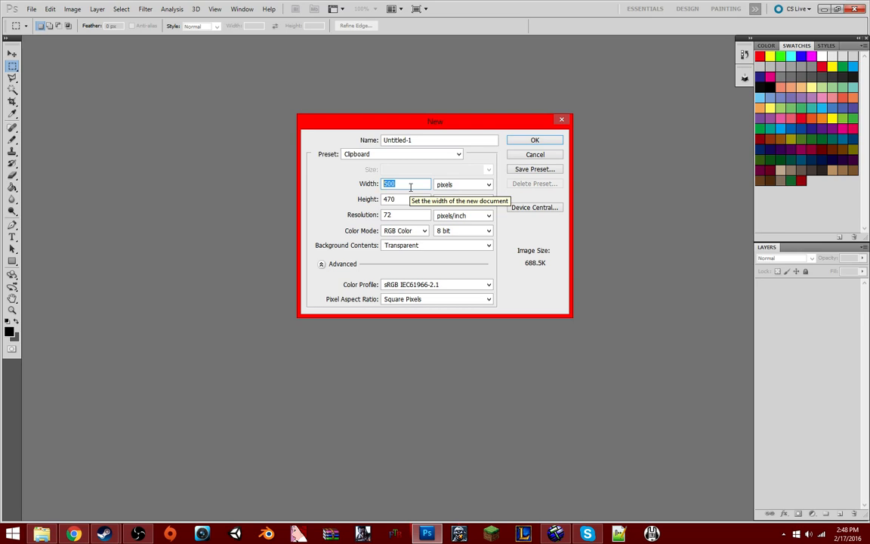
pyautogui.write('400')
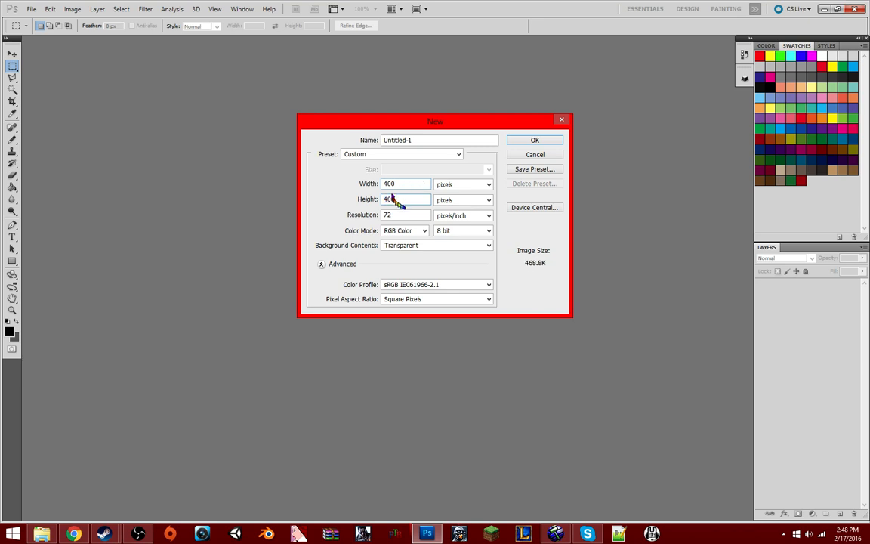
pyautogui.click(405, 199)
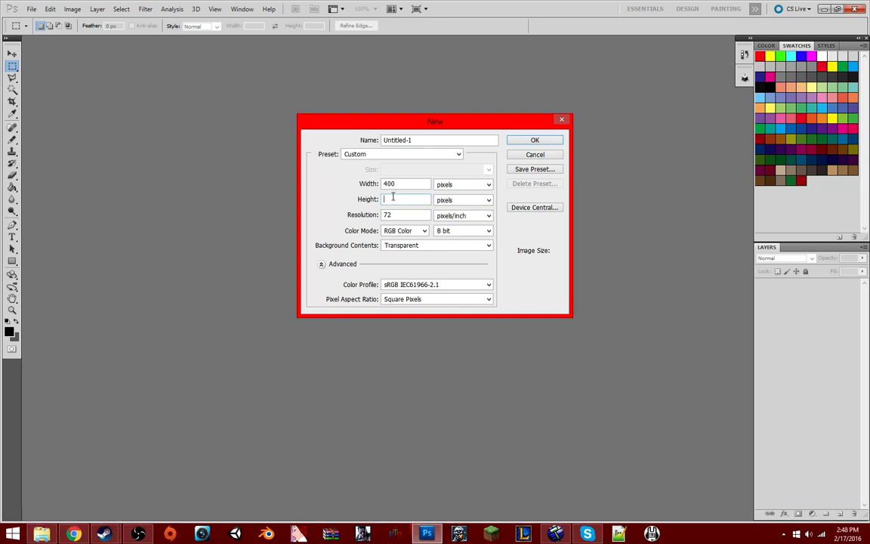
pyautogui.click(534, 139)
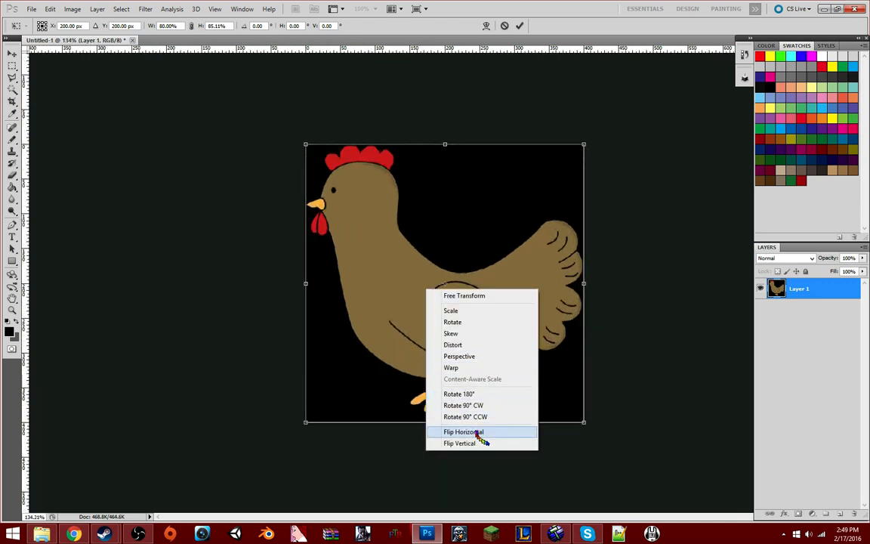
# Step: Flip the chicken horizontally to face right and add an outline stroke to its layer
pyautogui.click(462, 432)
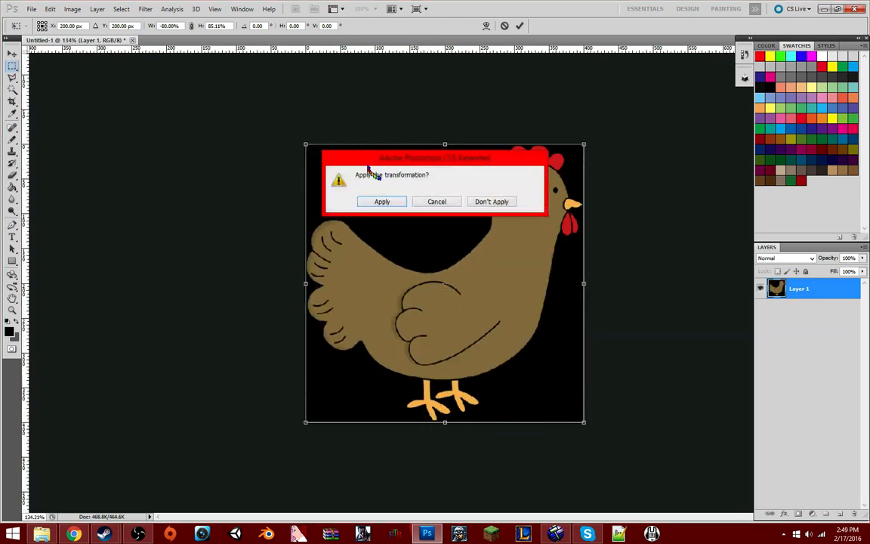
pyautogui.click(381, 202)
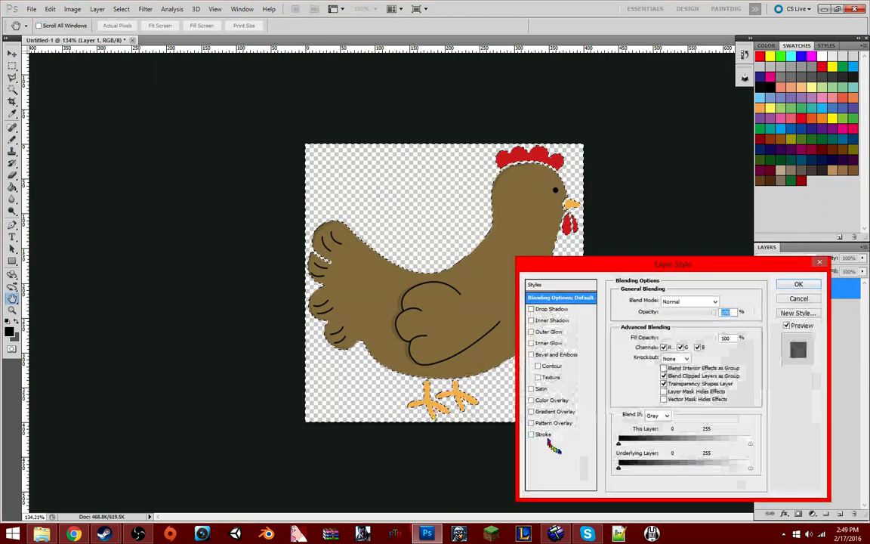
pyautogui.click(797, 284)
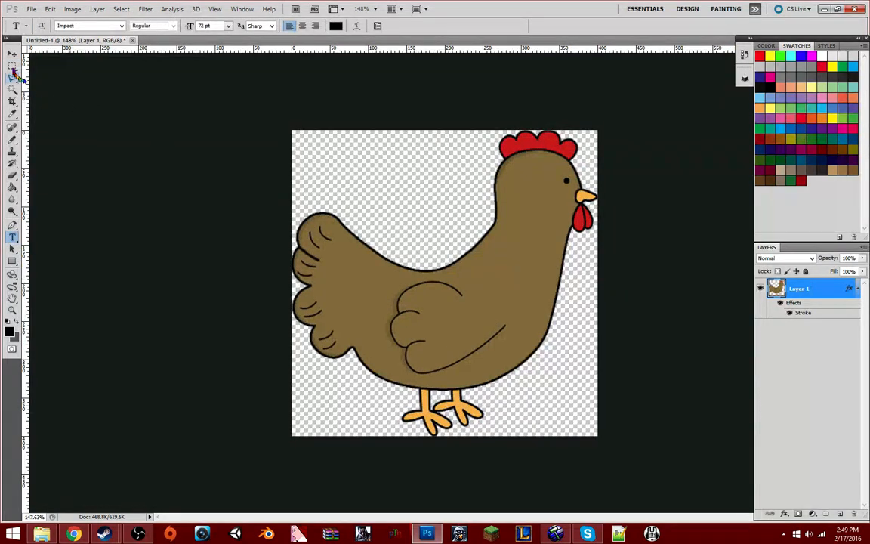
pyautogui.click(12, 67)
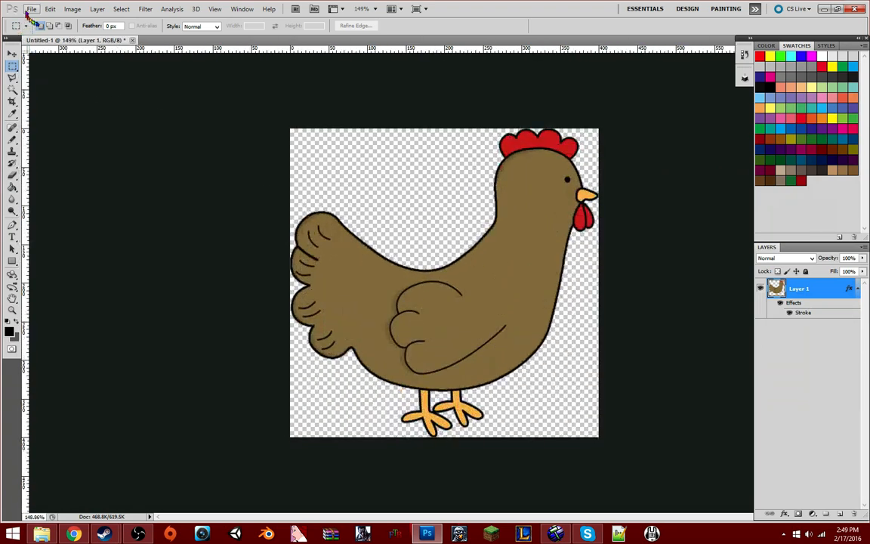
# Step: Save the chicken as a PNG in the Map Stuff For CS folder and close without saving the PSD
pyautogui.click(32, 9)
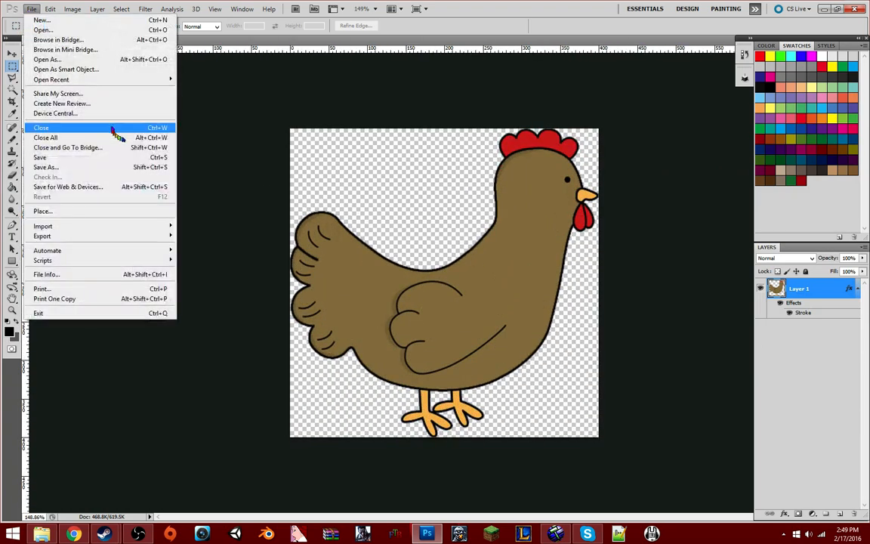
pyautogui.click(45, 166)
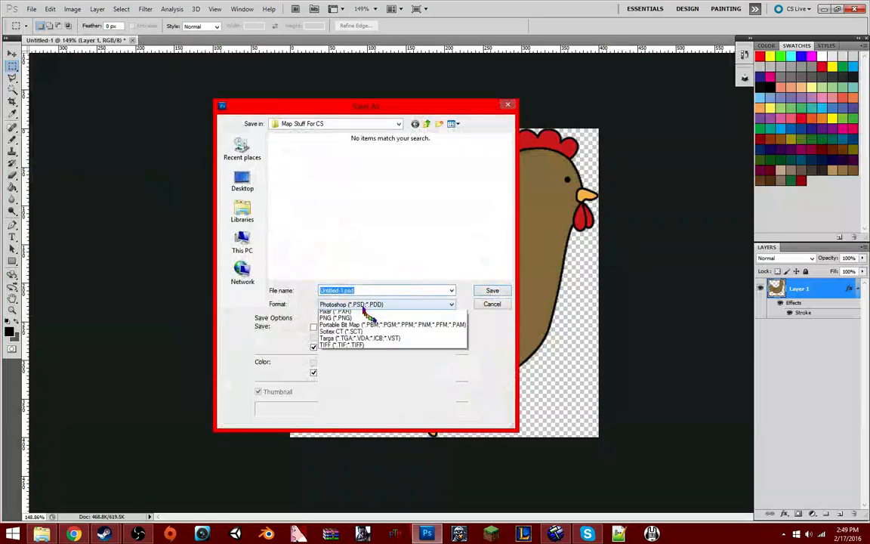
pyautogui.click(335, 317)
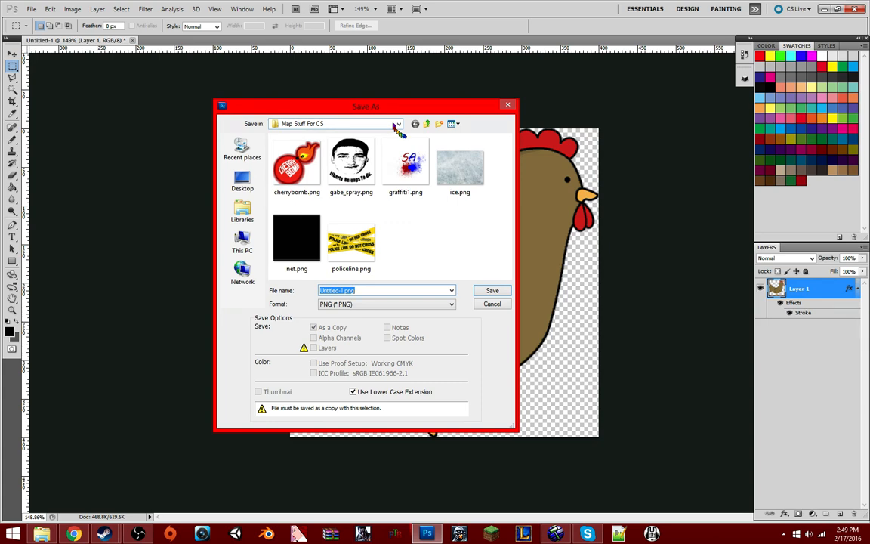
pyautogui.click(492, 290)
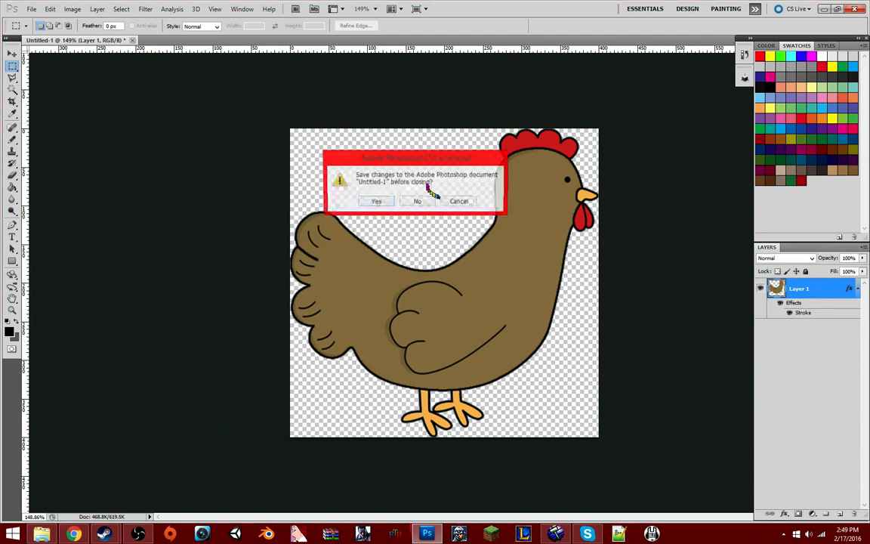
pyautogui.click(417, 201)
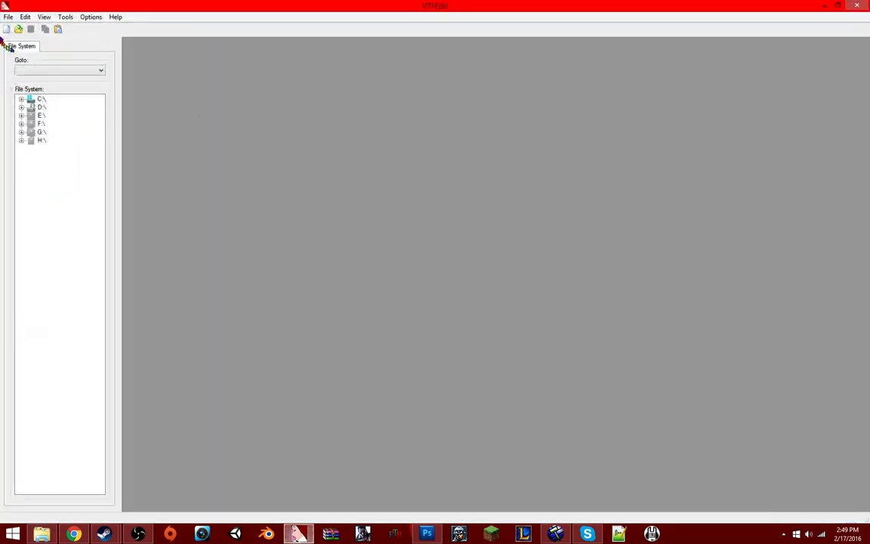
pyautogui.click(9, 16)
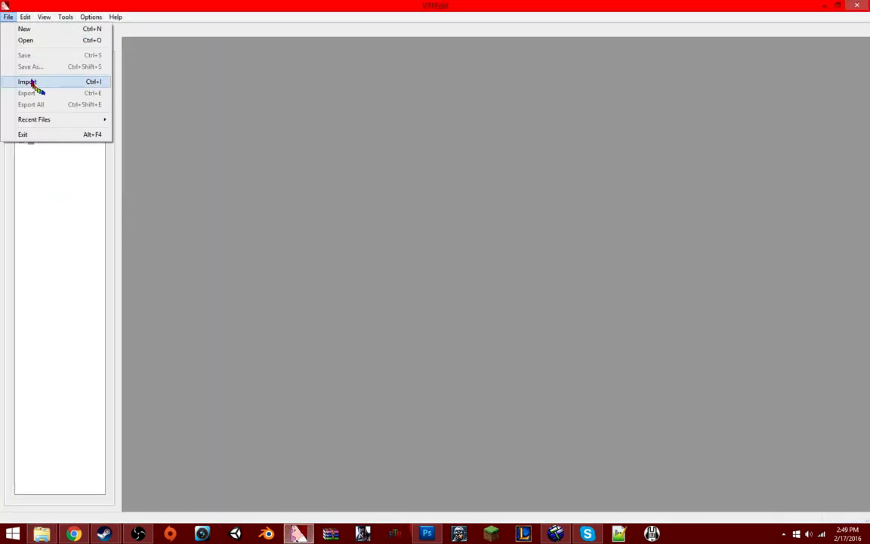
pyautogui.click(28, 82)
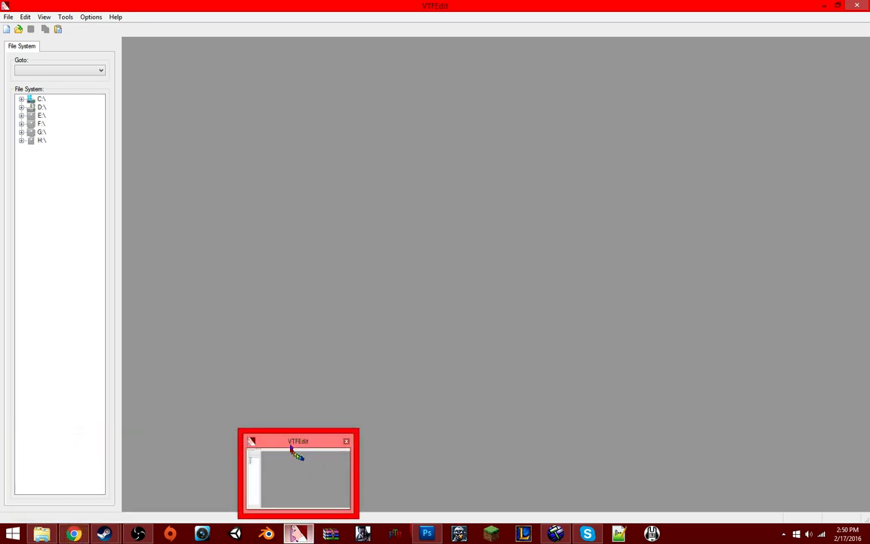
pyautogui.click(346, 441)
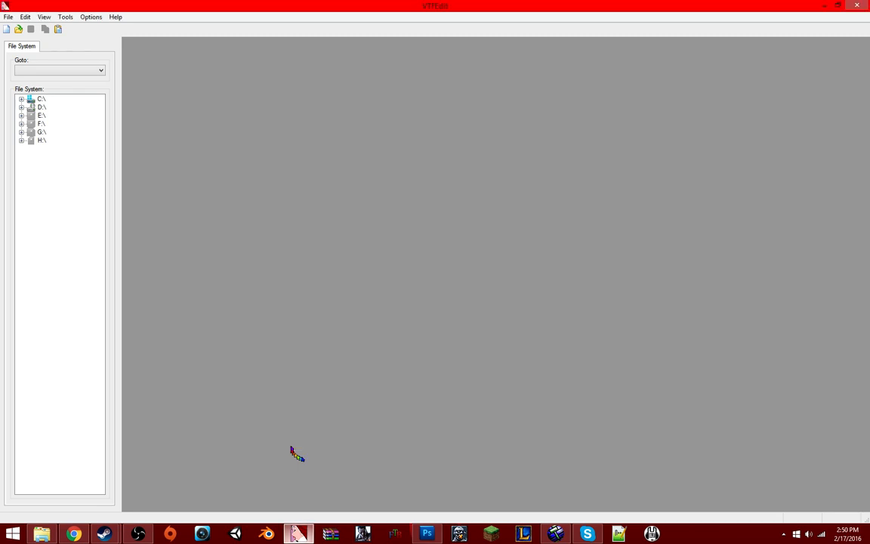
pyautogui.click(9, 17)
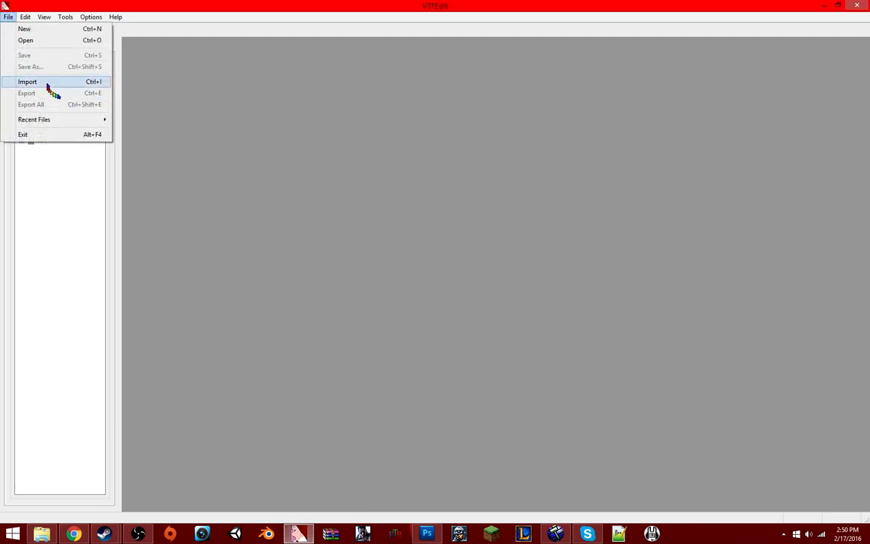
pyautogui.click(27, 81)
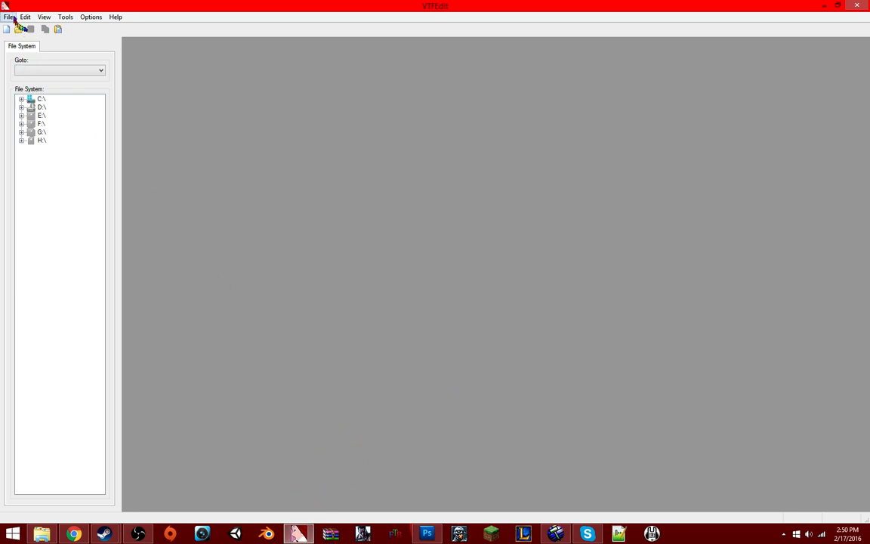
pyautogui.click(9, 17)
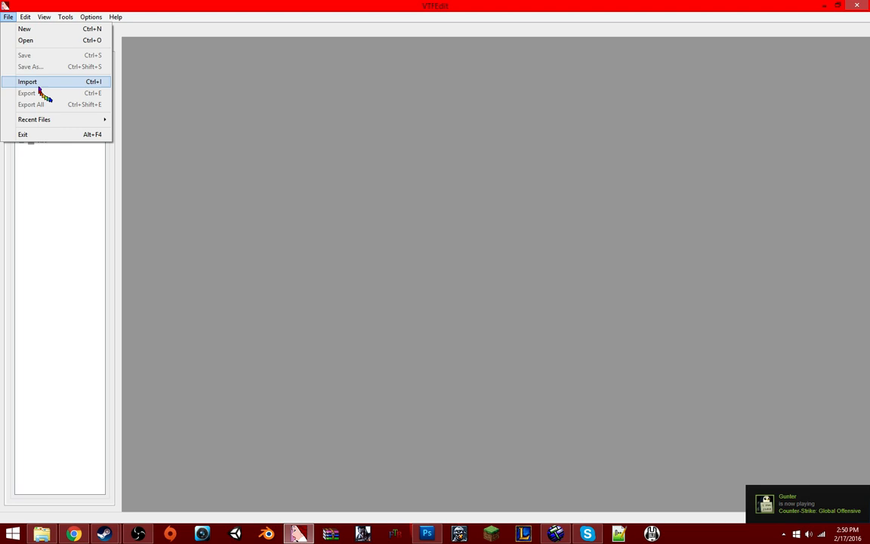
# Step: Start an image import in VTFEdit and move the import window aside
pyautogui.click(27, 81)
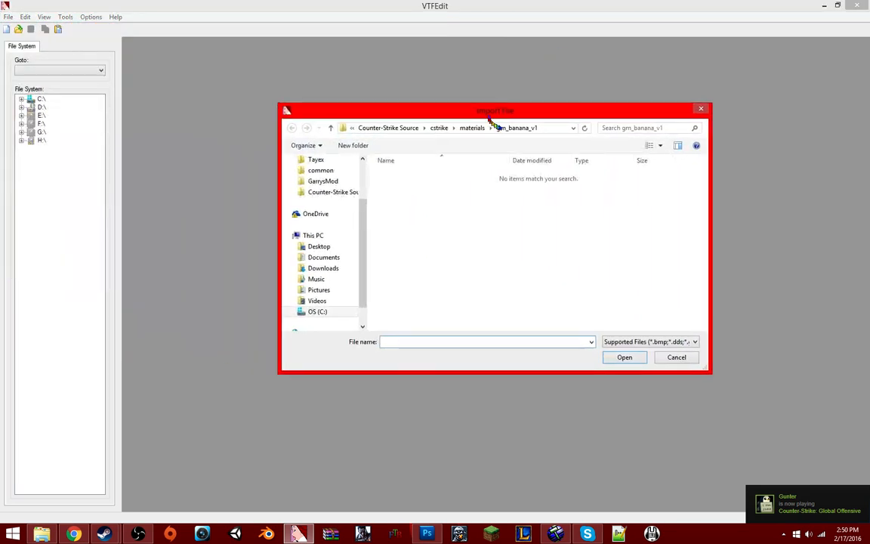
pyautogui.moveTo(495, 110); pyautogui.dragTo(340, 45)
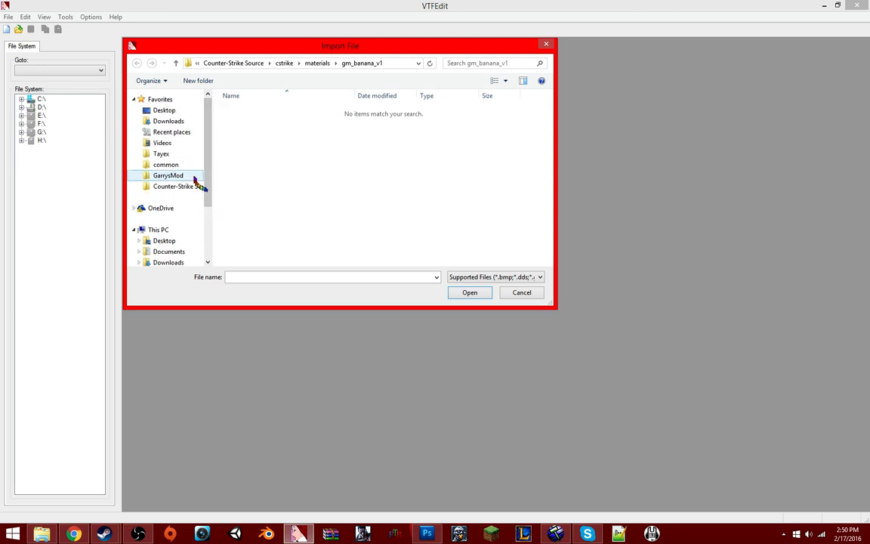
pyautogui.click(184, 186)
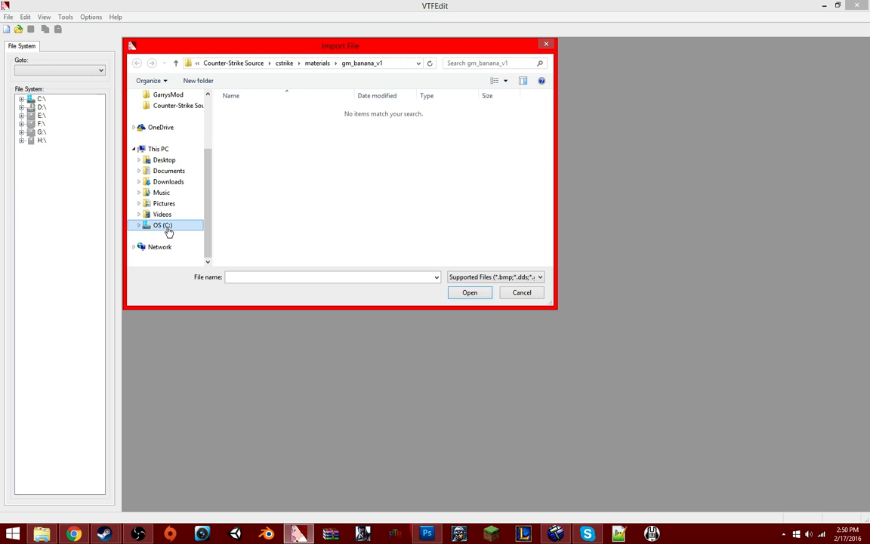
# Step: Browse C: > Program Files (x86) > Steam > steamapps > common > Counter-Strike Source > cstrike
pyautogui.doubleClick(163, 225)
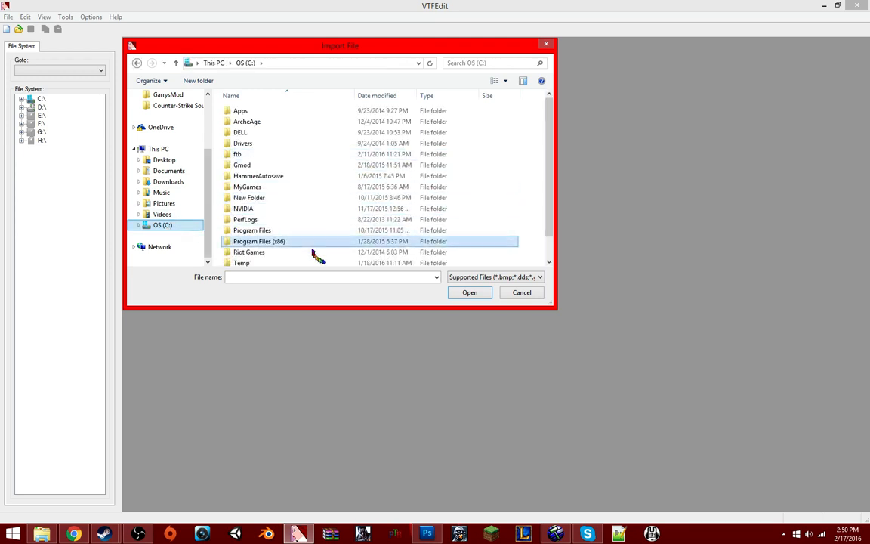
pyautogui.doubleClick(260, 242)
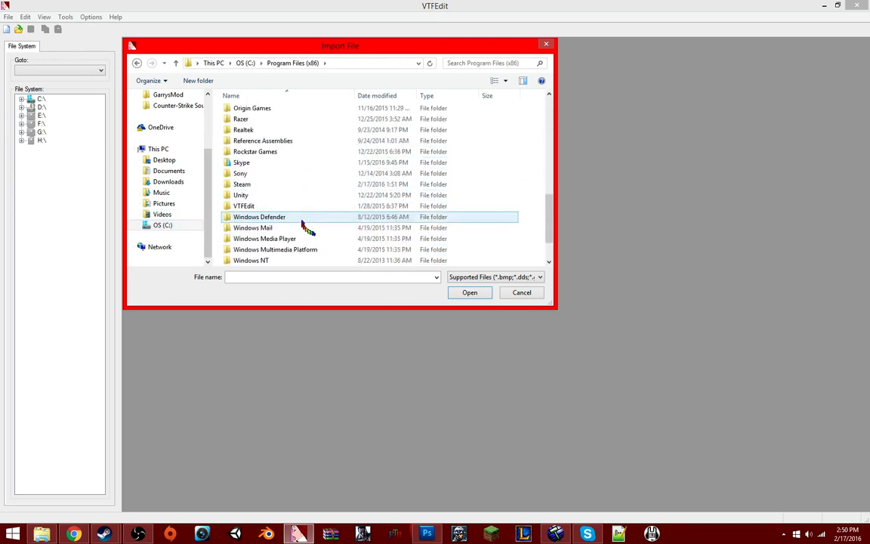
pyautogui.doubleClick(241, 184)
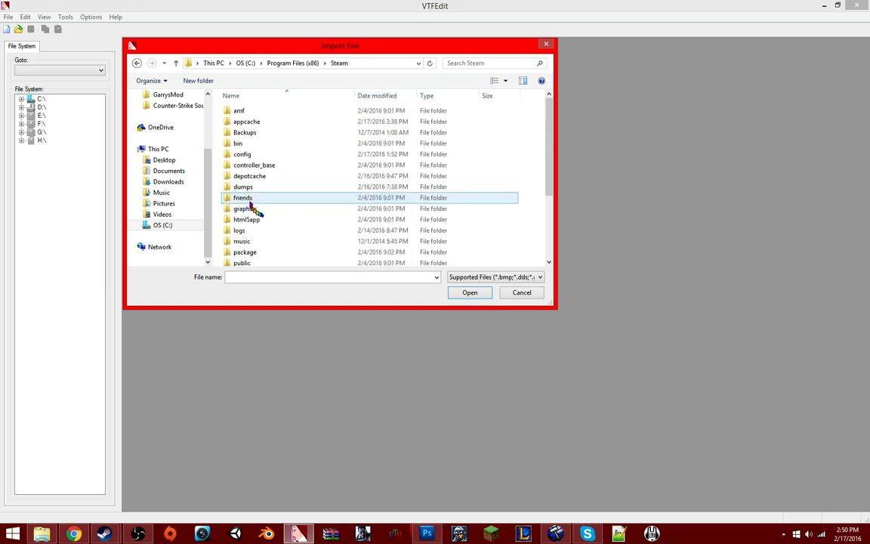
pyautogui.doubleClick(242, 196)
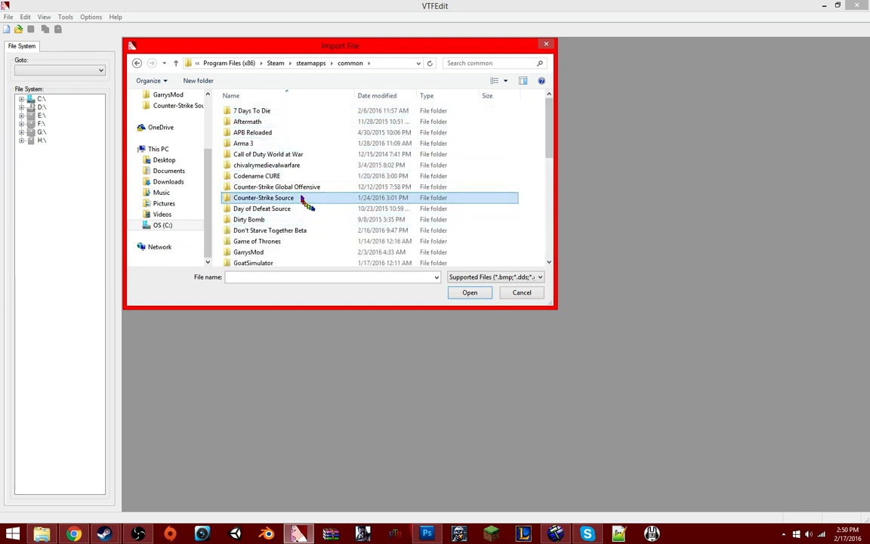
pyautogui.doubleClick(262, 197)
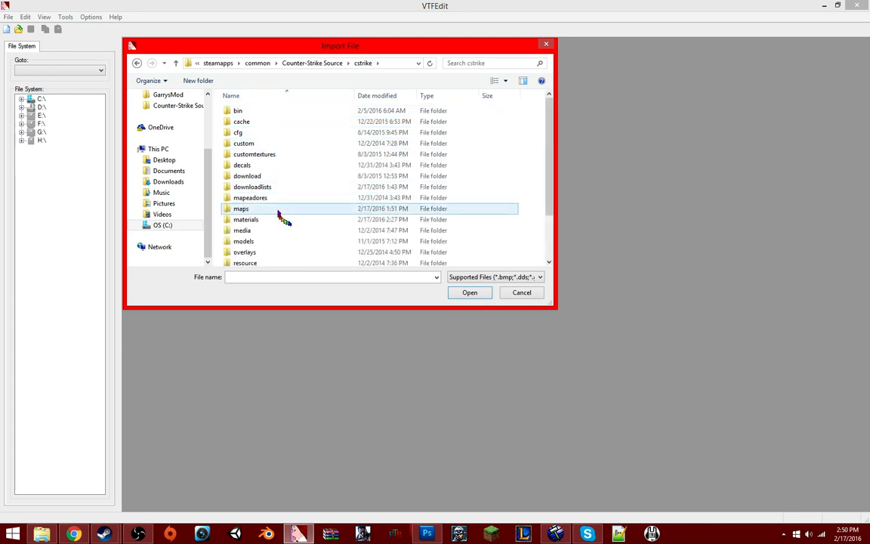
pyautogui.doubleClick(246, 219)
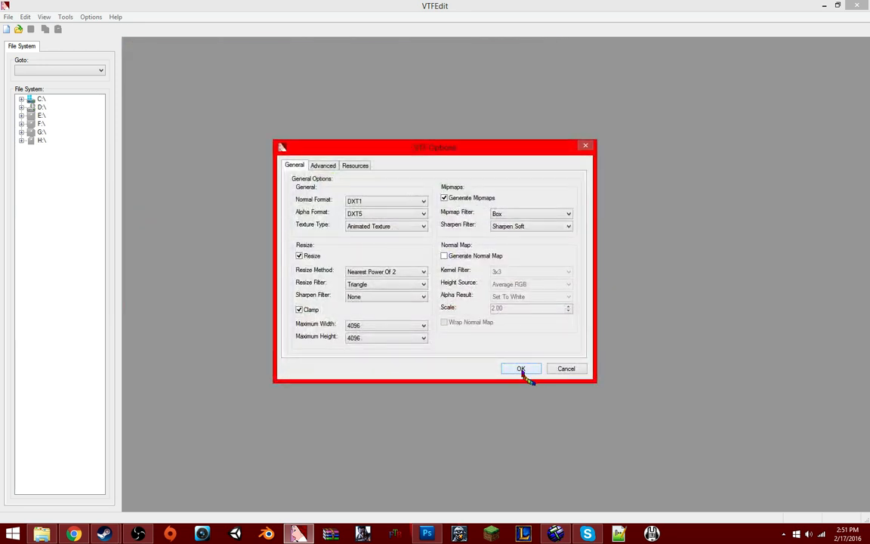
# Step: Import the chicken with default VTF options and enable the No Mipmap and Clamp S flags
pyautogui.click(519, 369)
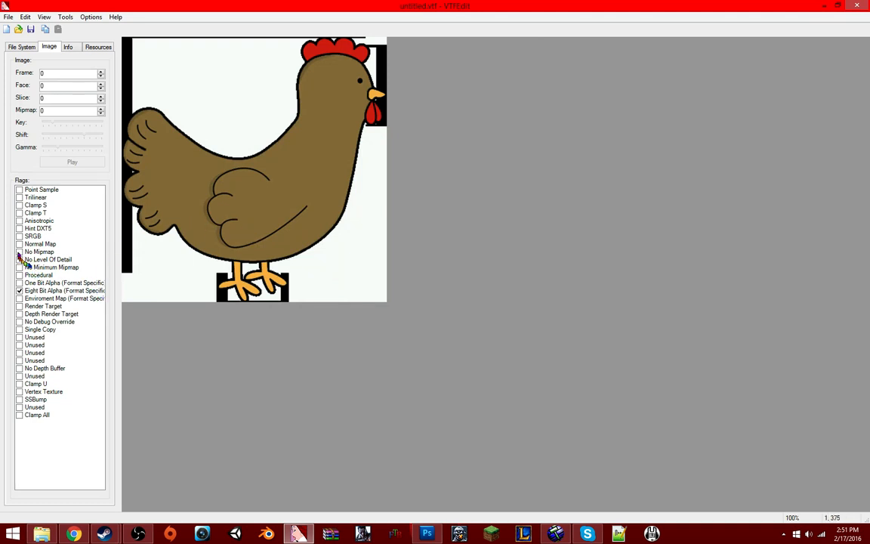
pyautogui.click(40, 251)
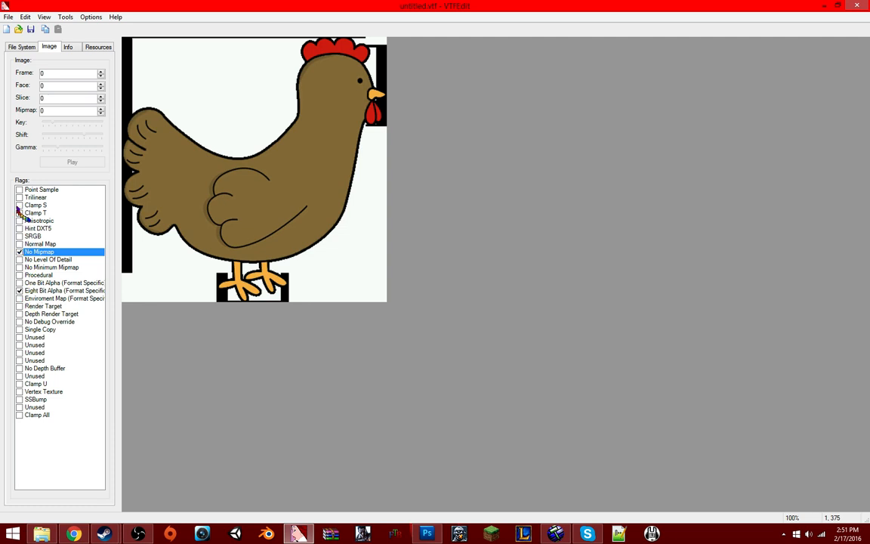
pyautogui.click(36, 211)
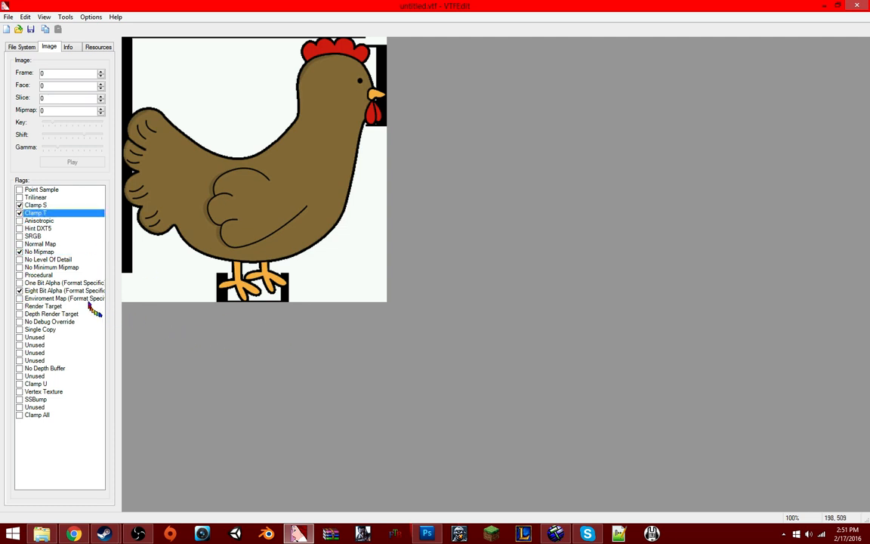
pyautogui.click(9, 16)
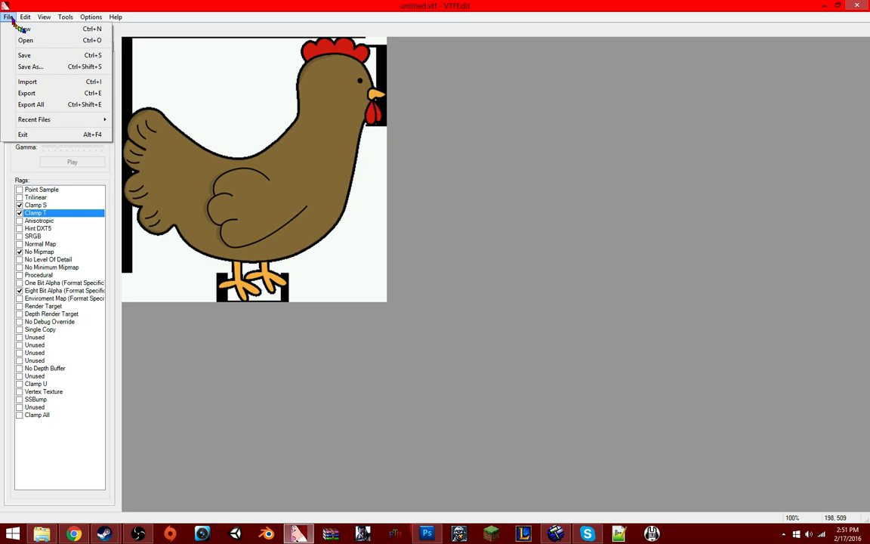
pyautogui.moveTo(57, 83)
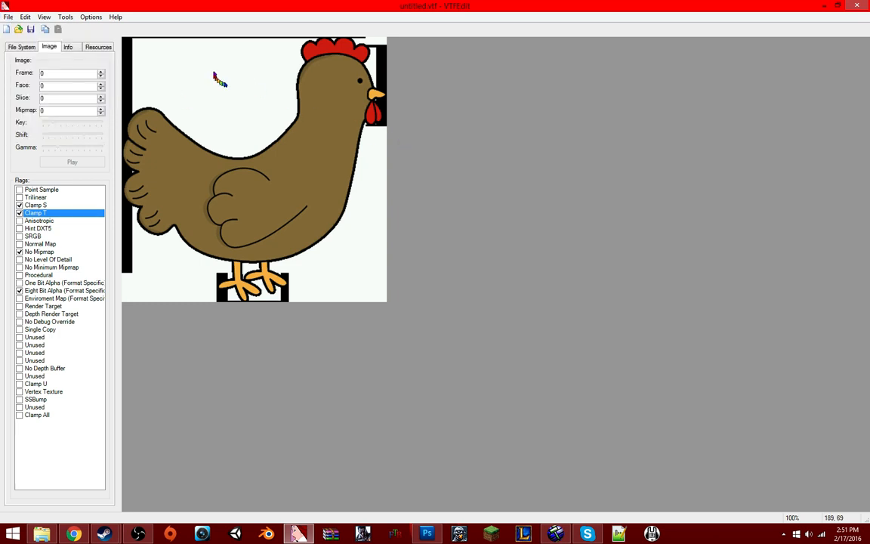
pyautogui.moveTo(321, 441)
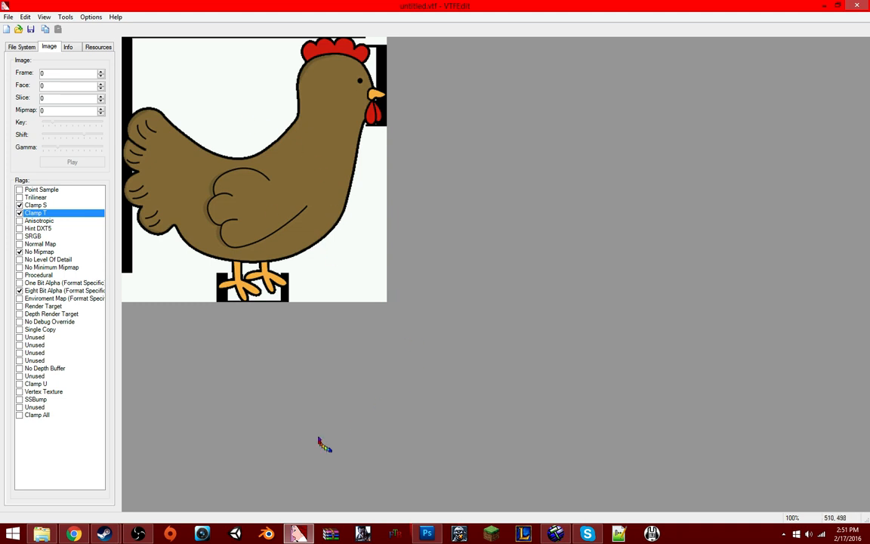
pyautogui.moveTo(244, 109)
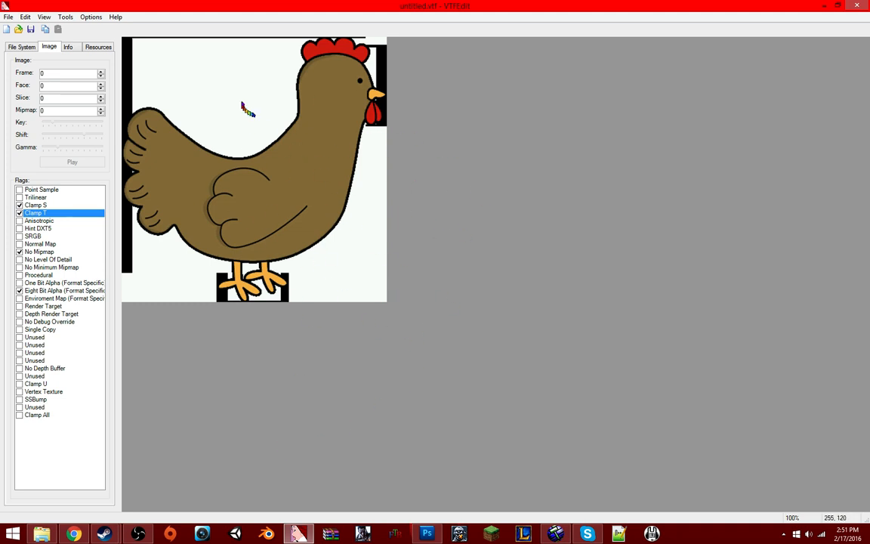
pyautogui.moveTo(263, 105)
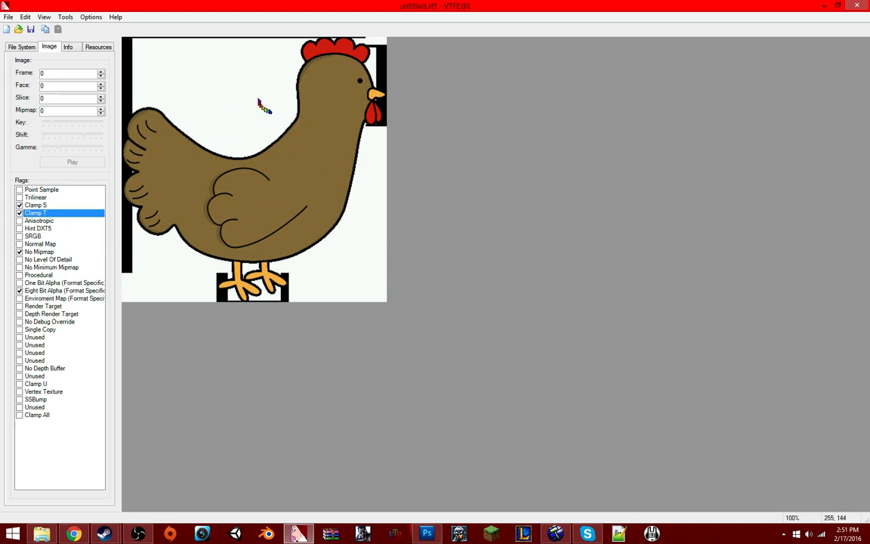
pyautogui.moveTo(344, 272)
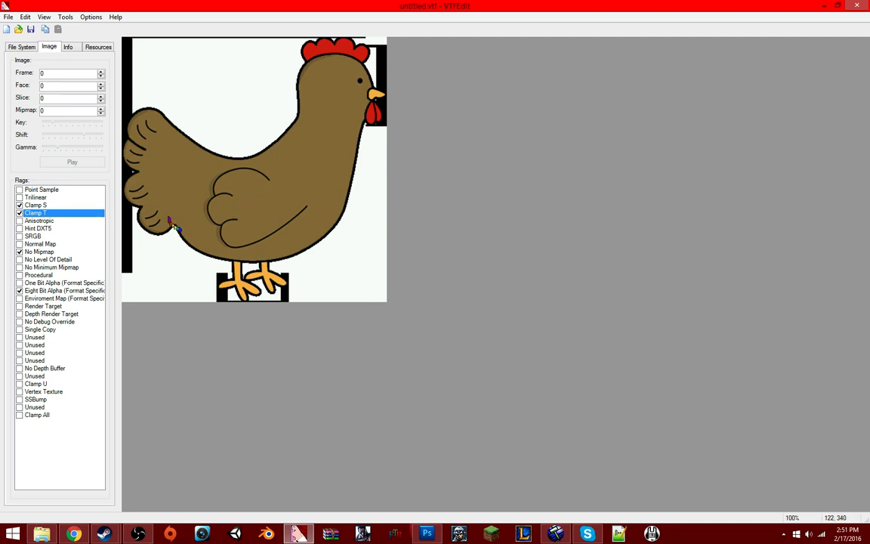
pyautogui.moveTo(390, 158)
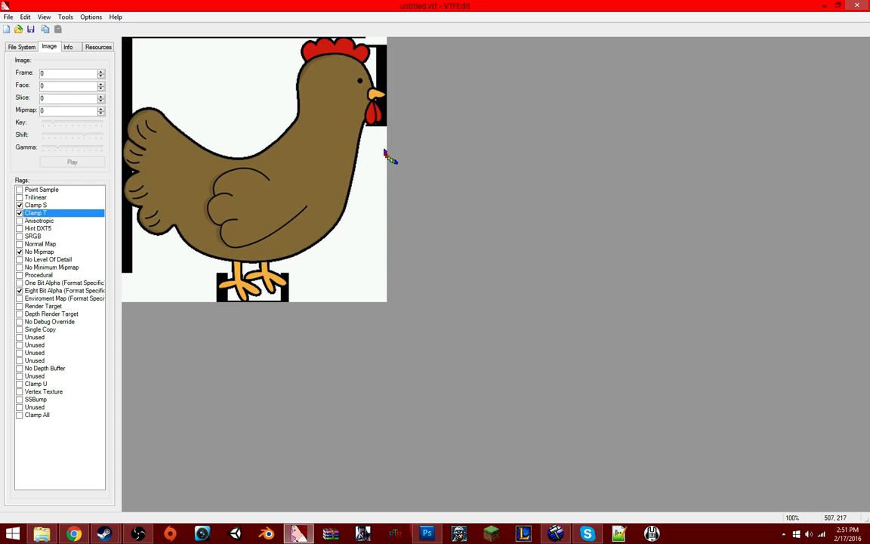
pyautogui.moveTo(335, 124)
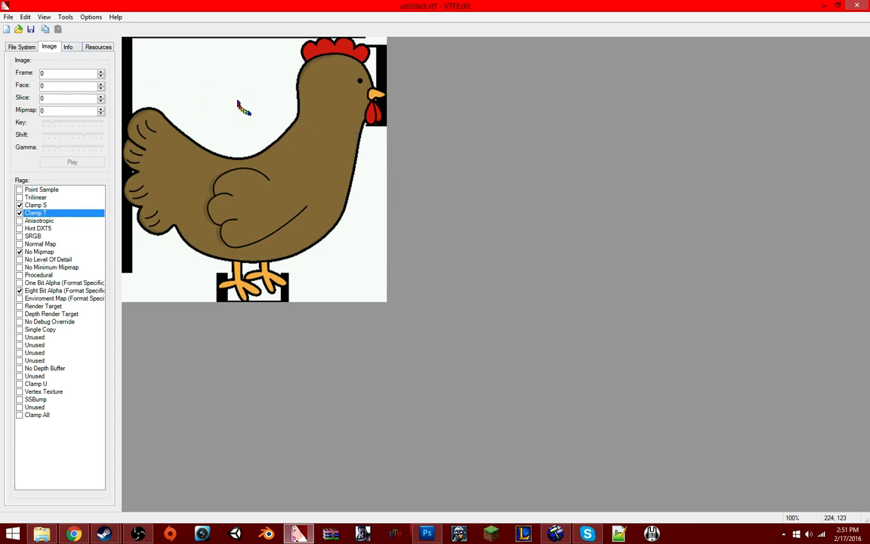
pyautogui.moveTo(453, 209)
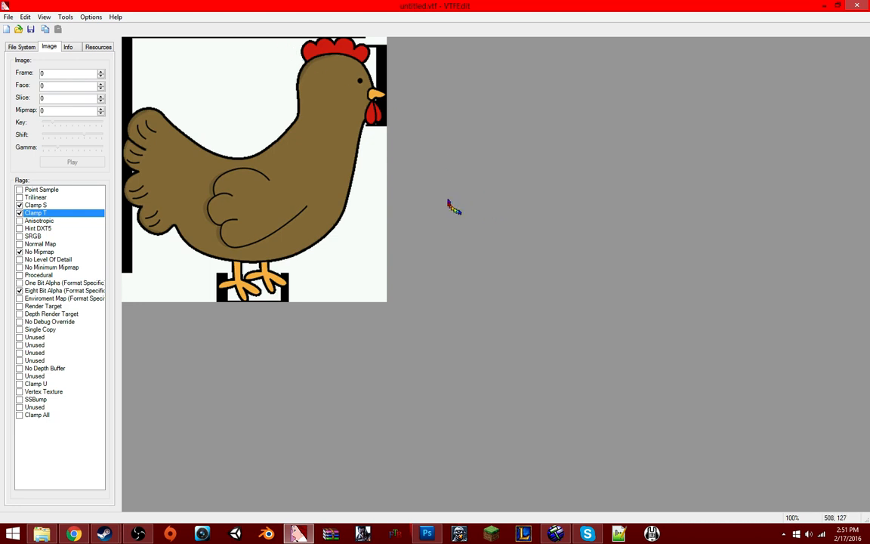
pyautogui.moveTo(290, 275)
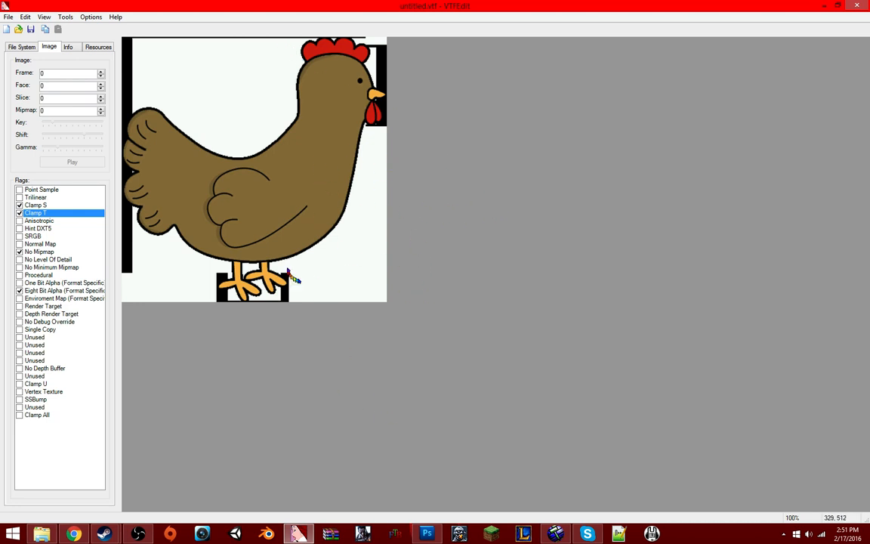
pyautogui.click(7, 17)
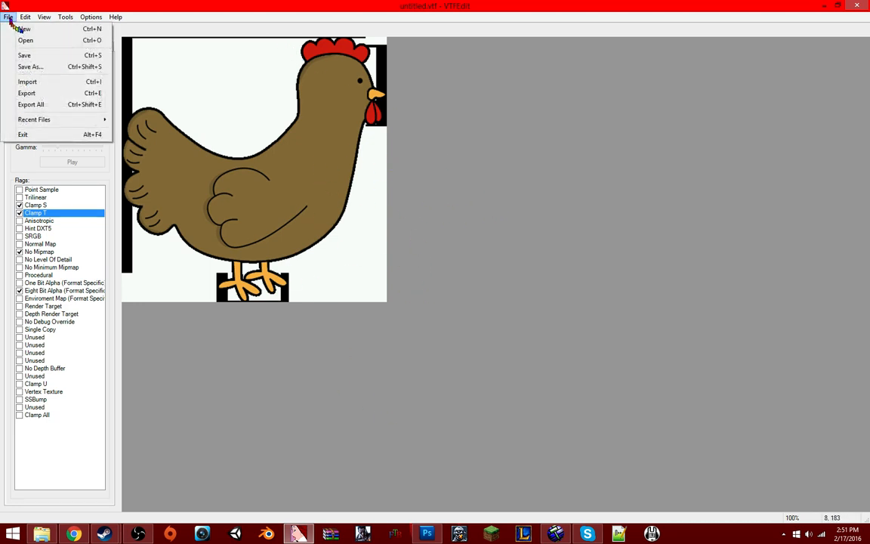
# Step: Save the texture as cock.vtf in the cstrike materials folder
pyautogui.click(30, 66)
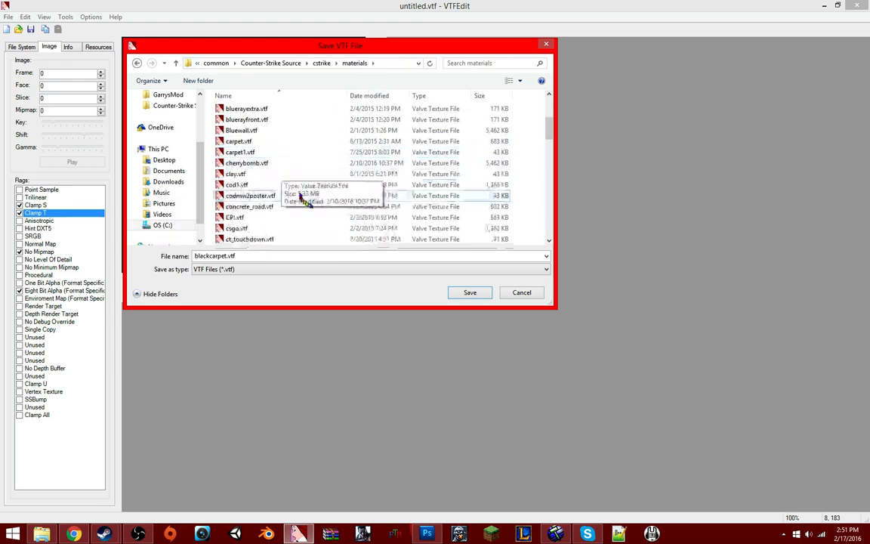
pyautogui.write('cock')
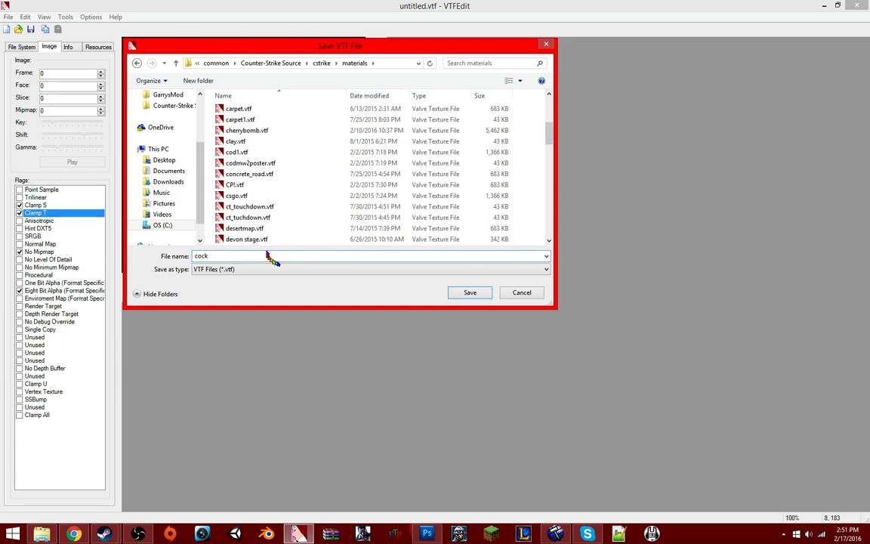
pyautogui.click(468, 293)
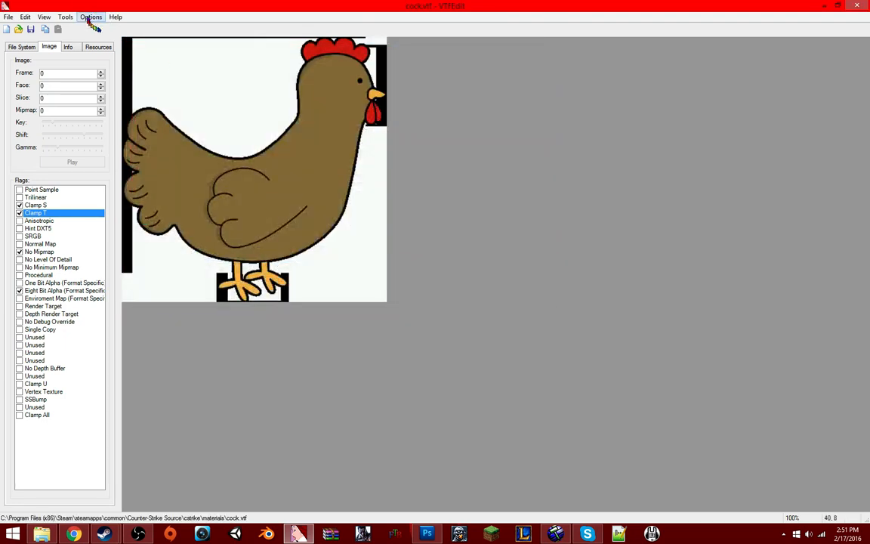
# Step: Create a translucent LightmappedGeneric material and save it as cock.vmt, replacing the existing file
pyautogui.click(65, 17)
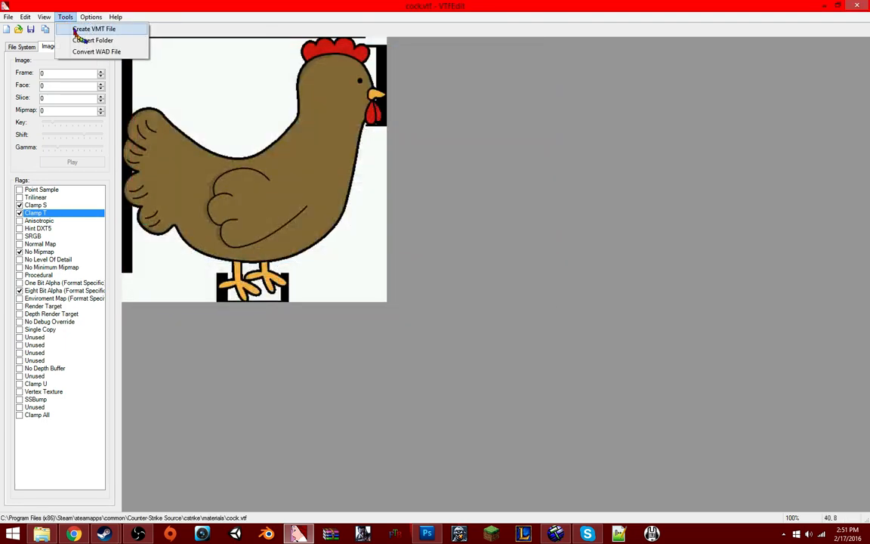
pyautogui.click(94, 29)
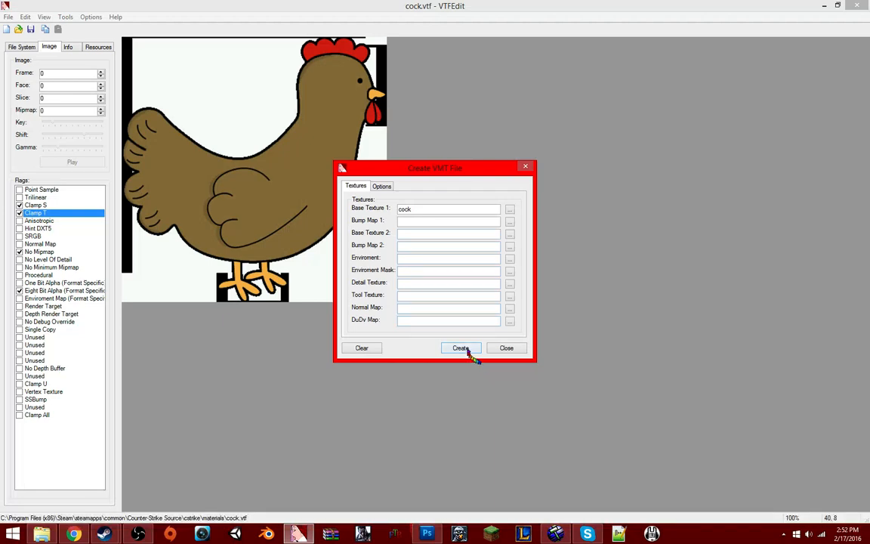
pyautogui.click(459, 347)
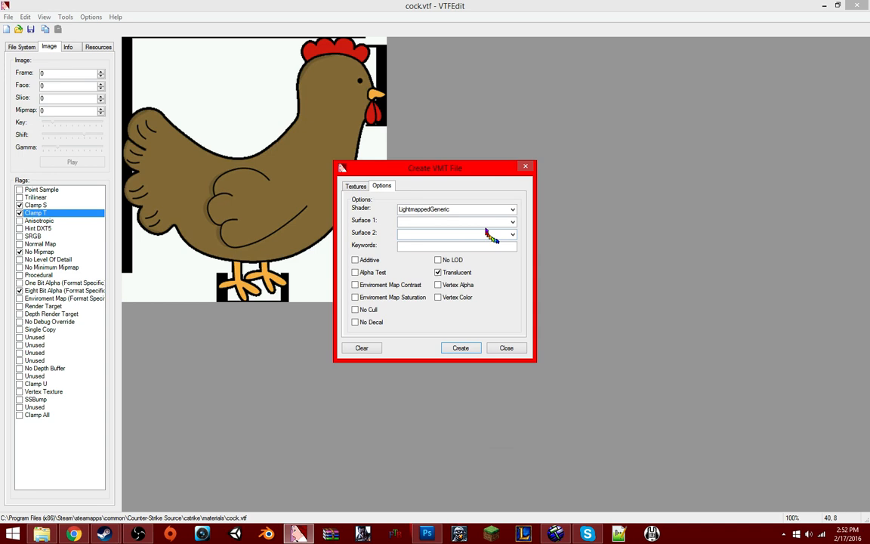
pyautogui.moveTo(555, 308)
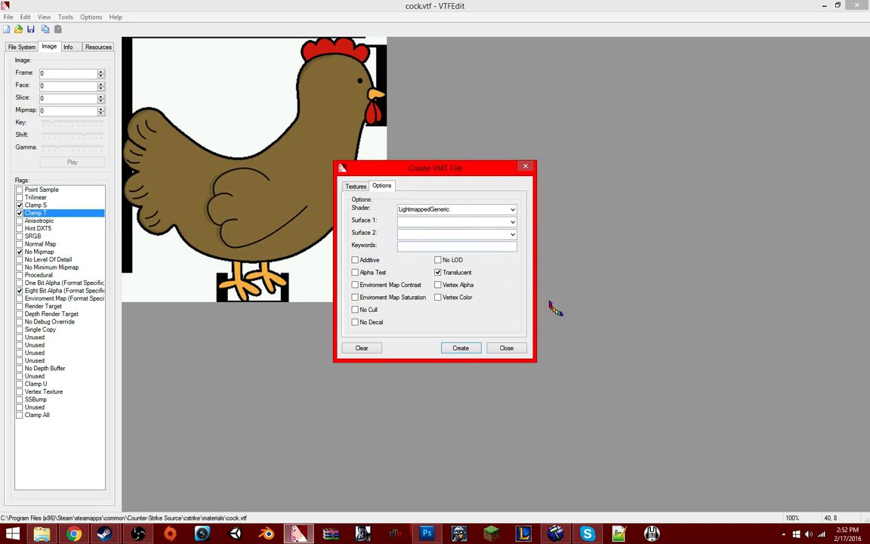
pyautogui.click(355, 186)
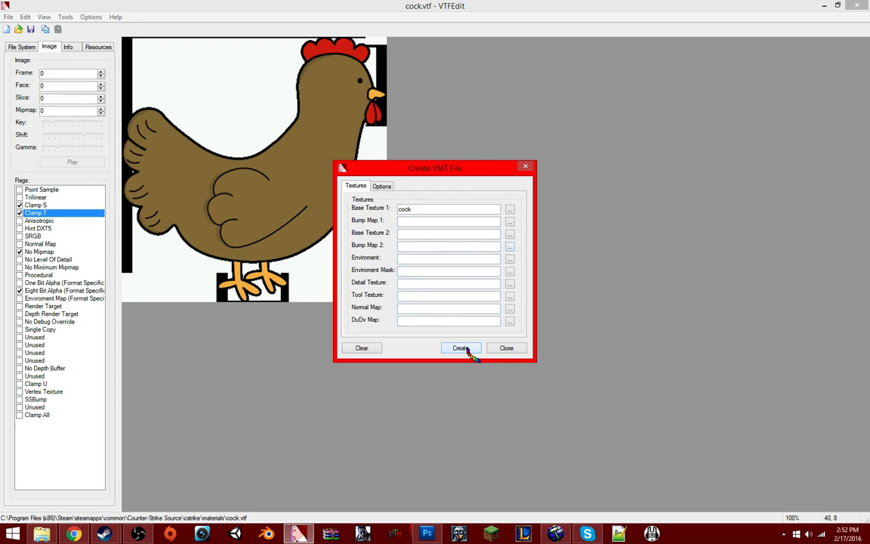
pyautogui.click(461, 347)
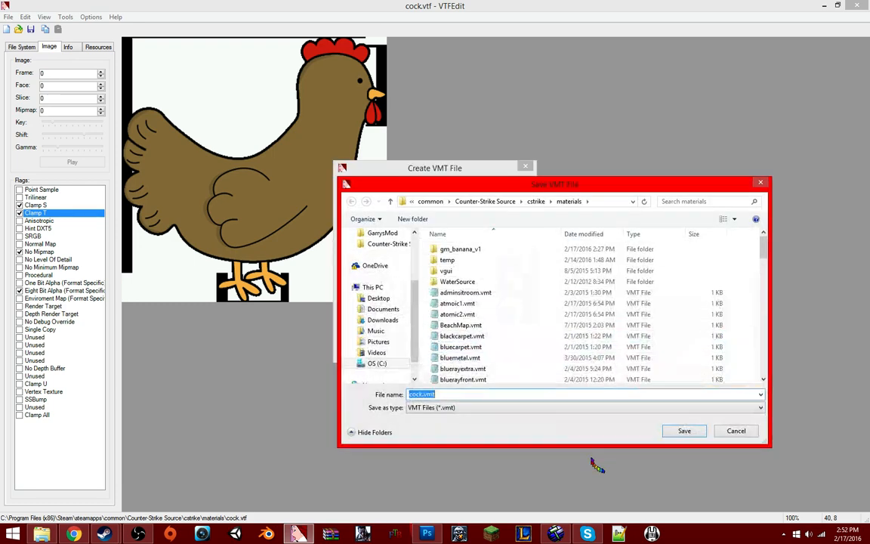
pyautogui.click(683, 430)
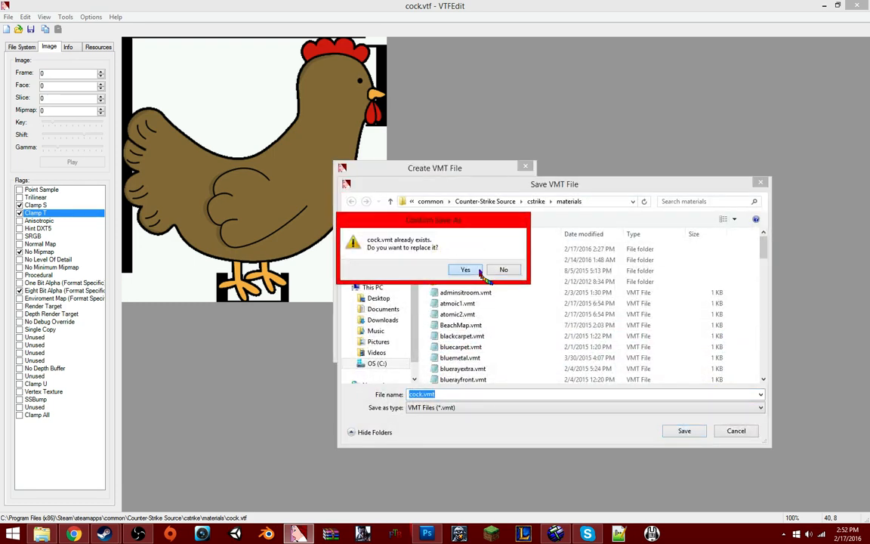
pyautogui.click(465, 269)
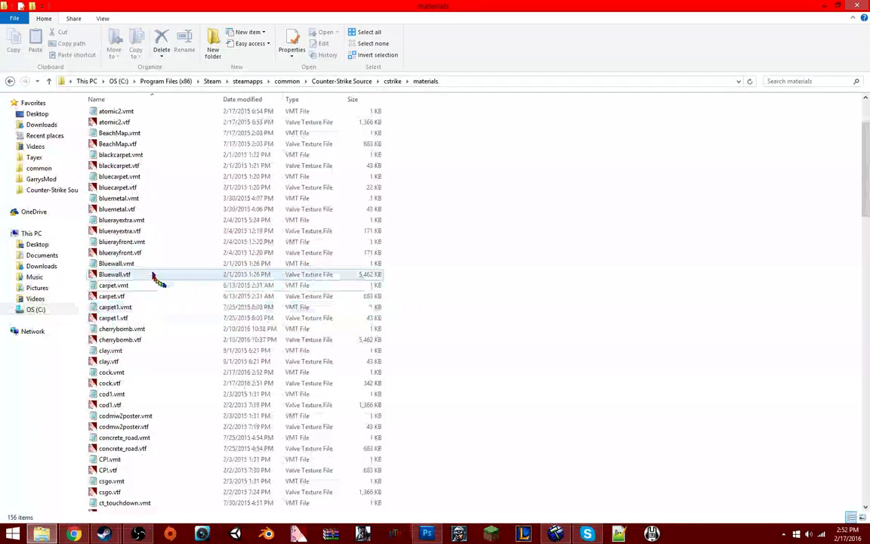
# Step: Inspect the new cock.vmt in the materials folder and scroll to the spray stencil coach files
pyautogui.click(125, 415)
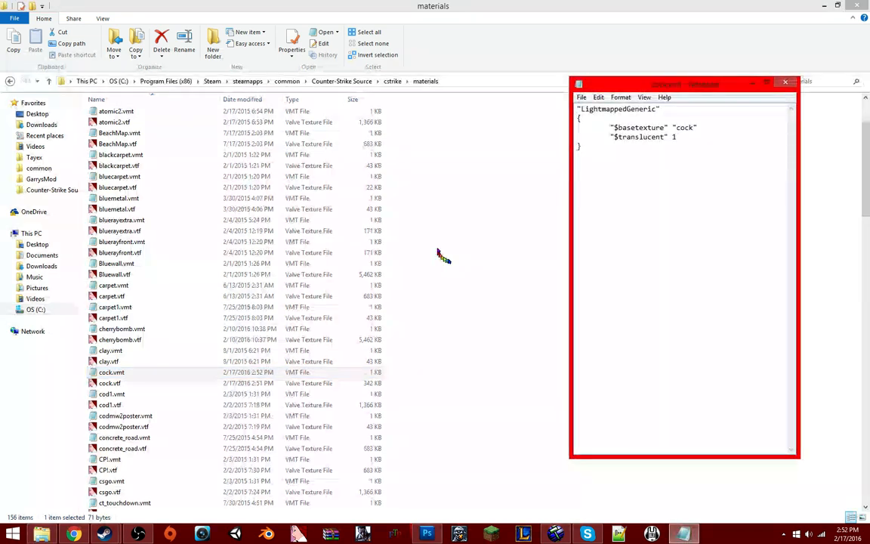
pyautogui.moveTo(443, 386)
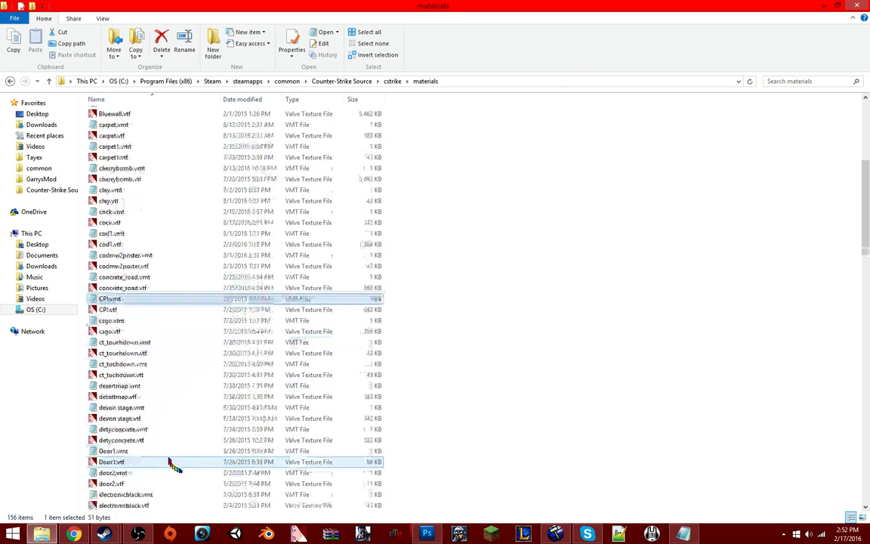
pyautogui.scroll(-3)
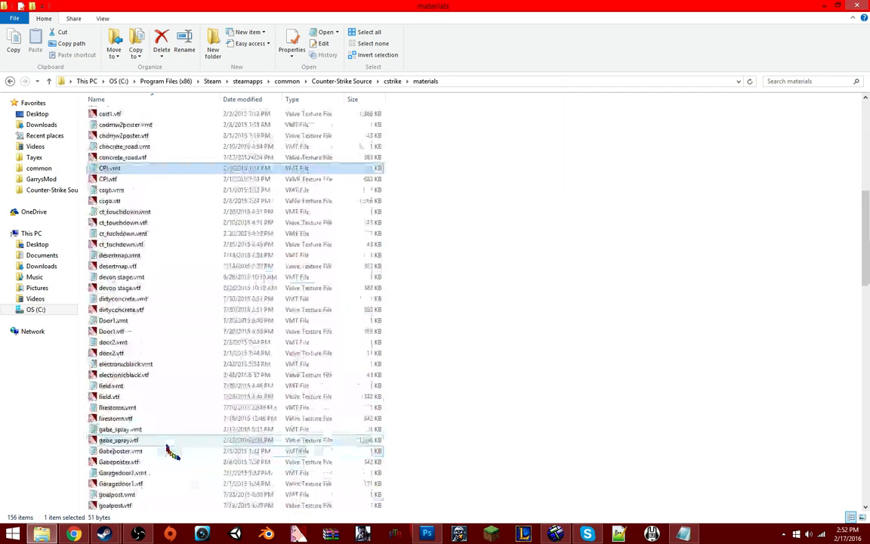
pyautogui.scroll(-3)
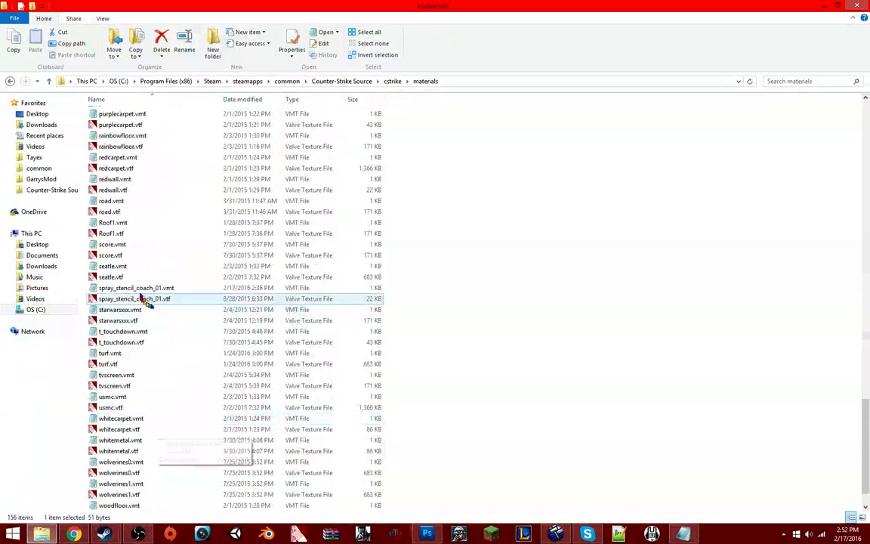
# Step: Open spray_stencil_coach_01.vmt and select its $translucent, $decal and $decalscale lines to copy
pyautogui.doubleClick(136, 287)
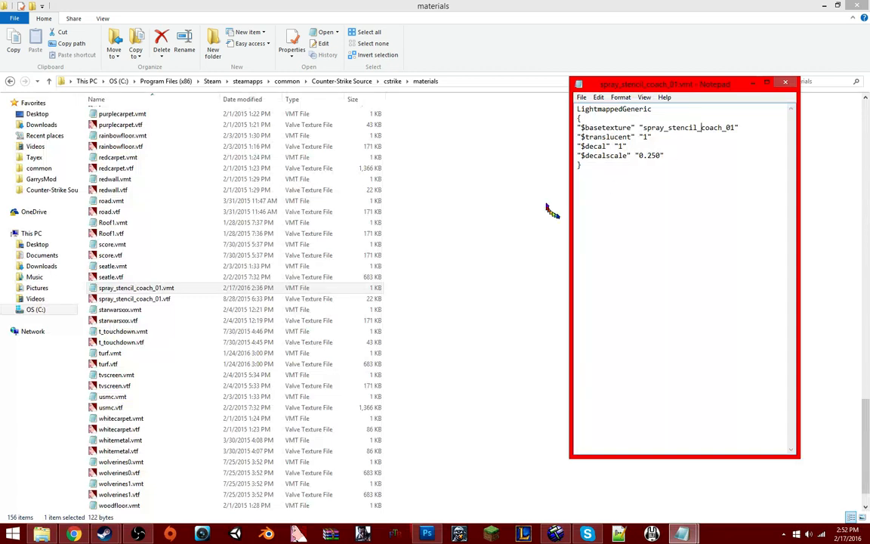
pyautogui.tripleClick(619, 154)
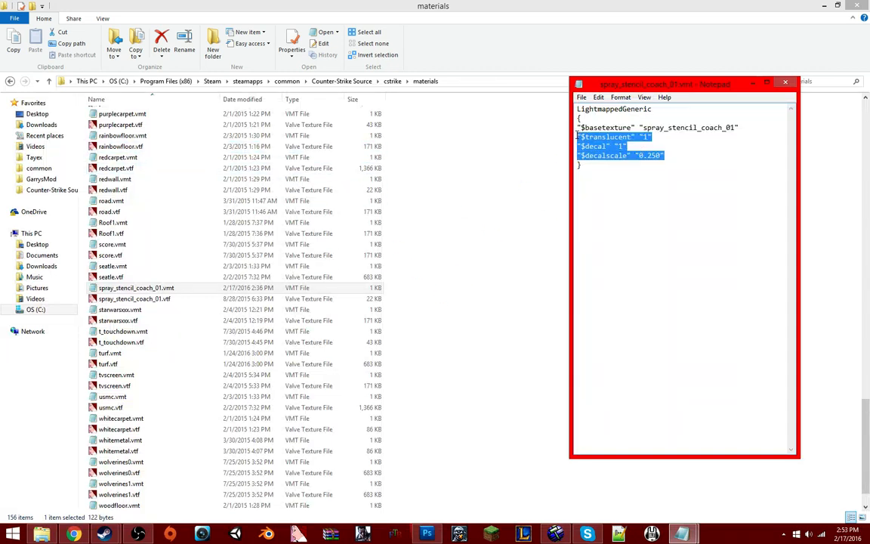
pyautogui.click(636, 135)
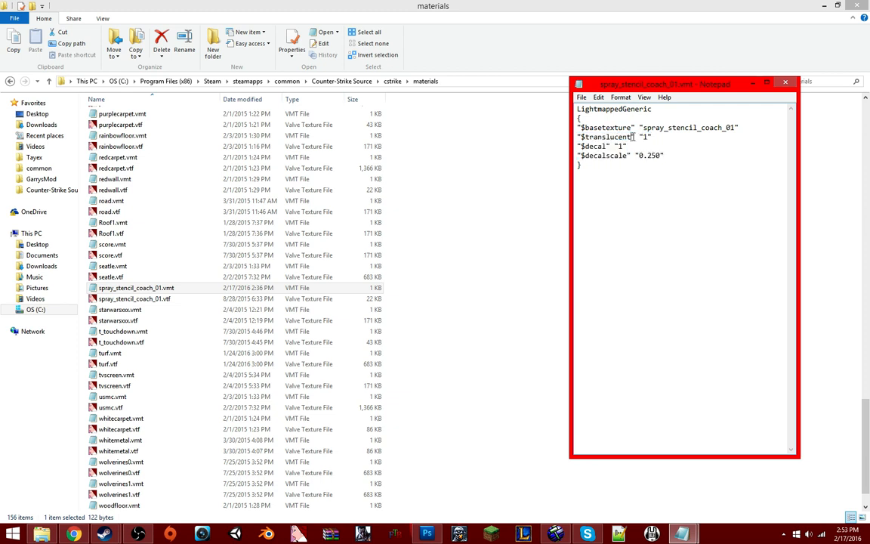
pyautogui.moveTo(629, 155)
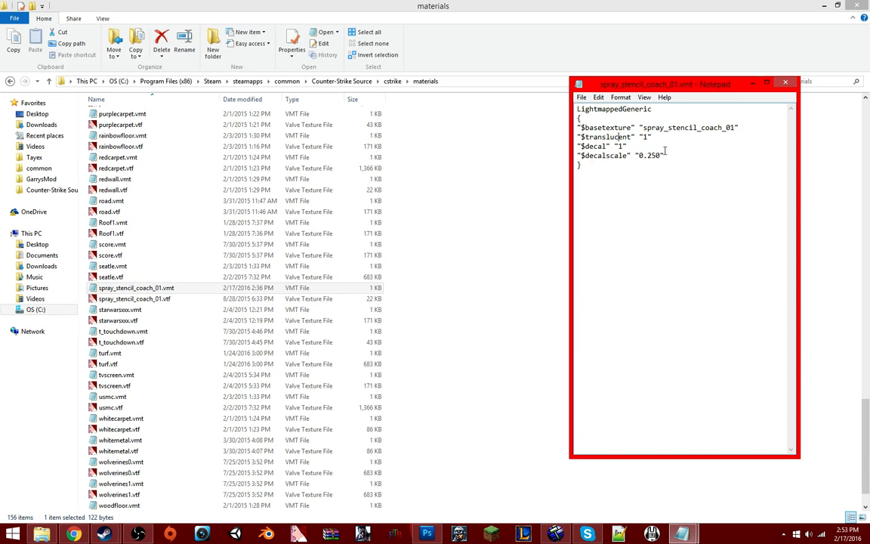
pyautogui.tripleClick(619, 154)
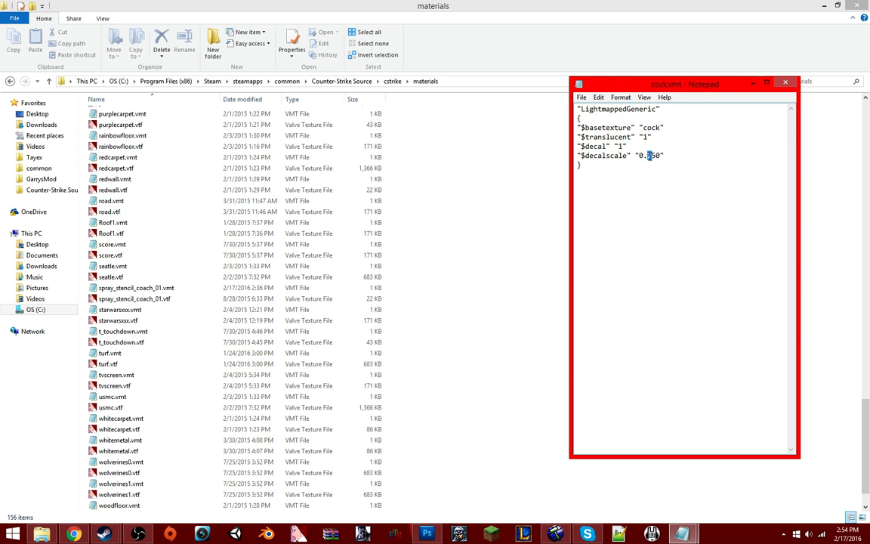
# Step: Change the cock material's $decalscale to 0.450 and save cock.vmt
pyautogui.click(581, 96)
pyautogui.write('4')
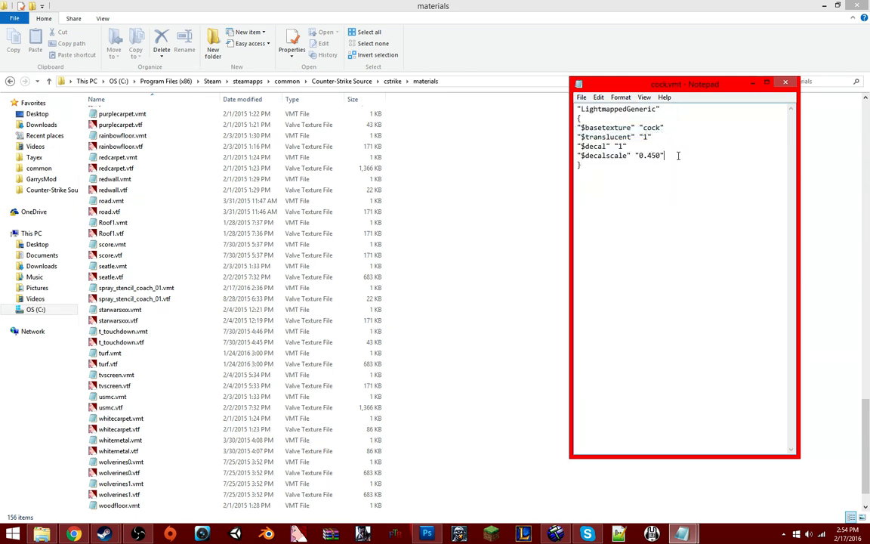
pyautogui.click(582, 97)
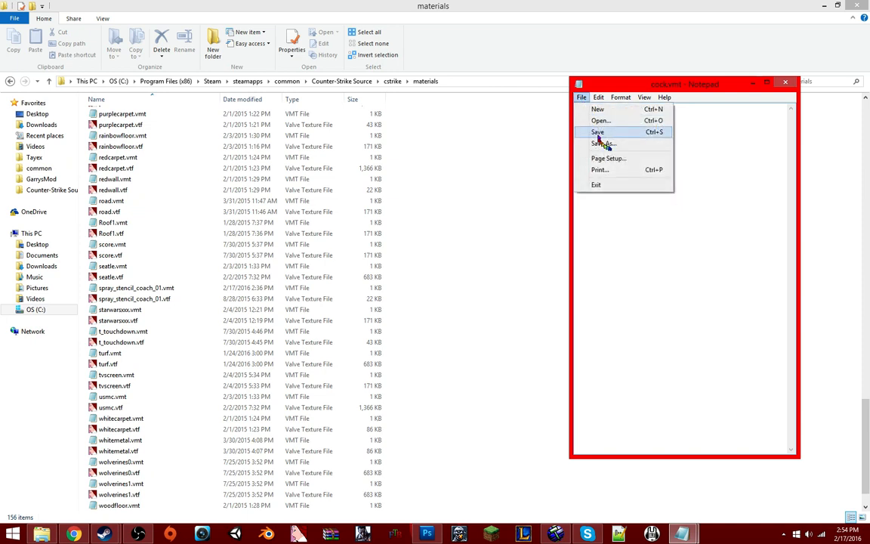
pyautogui.click(598, 131)
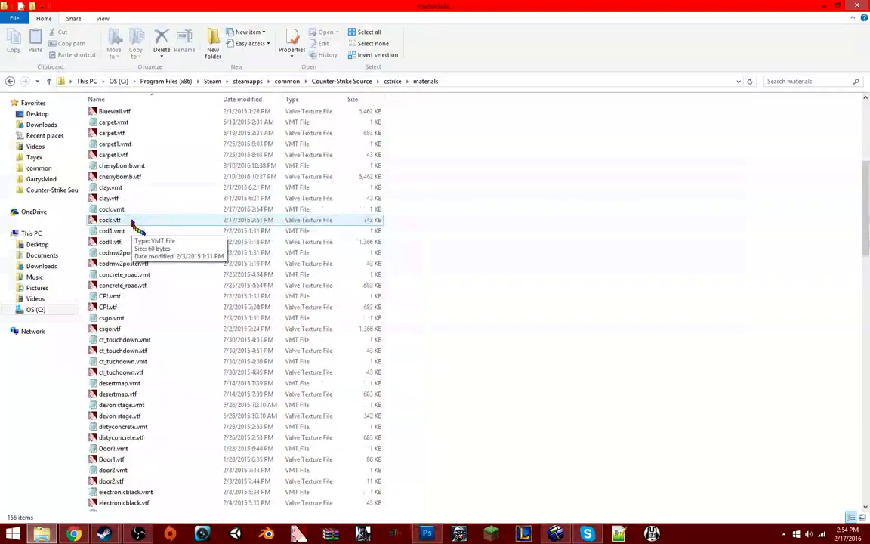
# Step: Reopen cock.vmt to verify the decal settings, then close it to return to Hammer
pyautogui.doubleClick(111, 208)
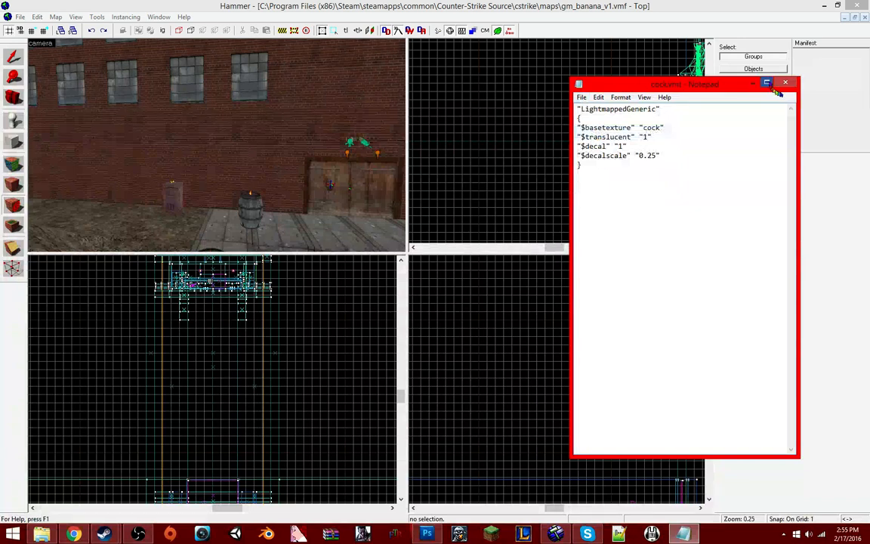
pyautogui.click(785, 82)
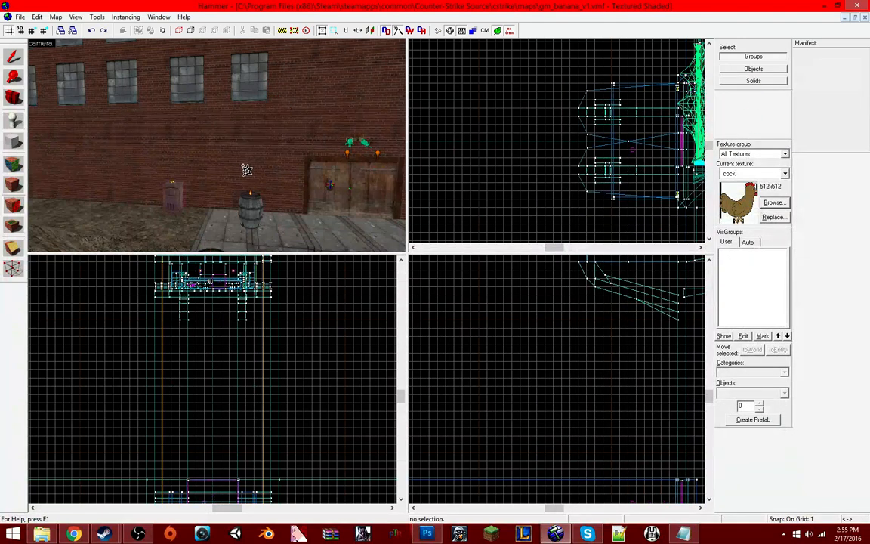